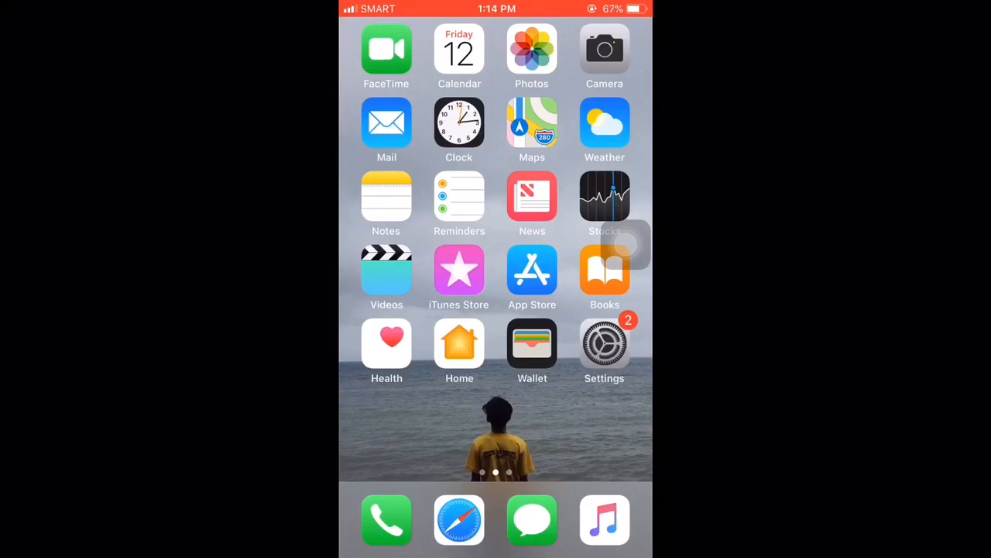
Step: Launch Phonto from the second Home Screen page
left_click(386, 198)
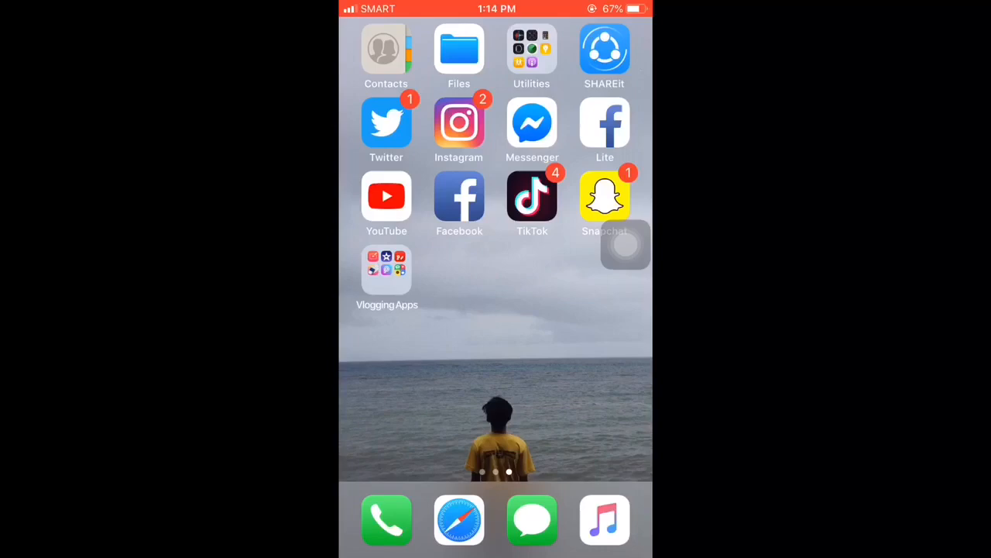
left_click(385, 272)
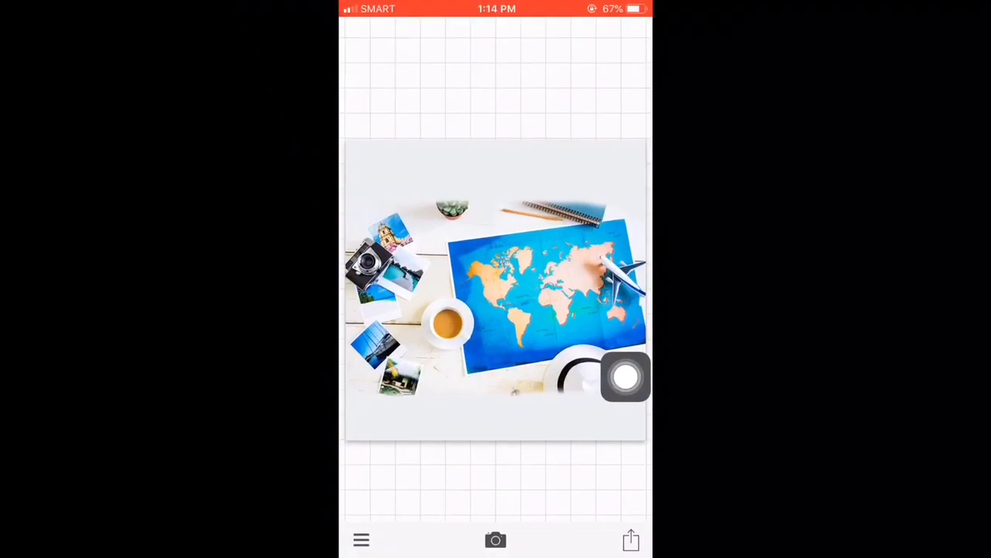
Step: Create a Plain Image beige background at the 1334 x 750 iPhone 8 landscape size
left_click(361, 539)
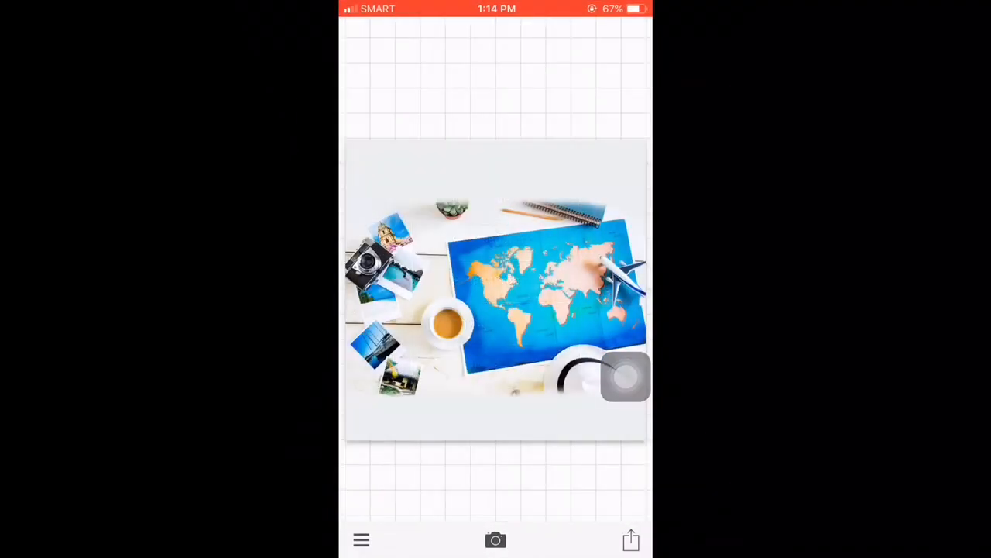
left_click(496, 537)
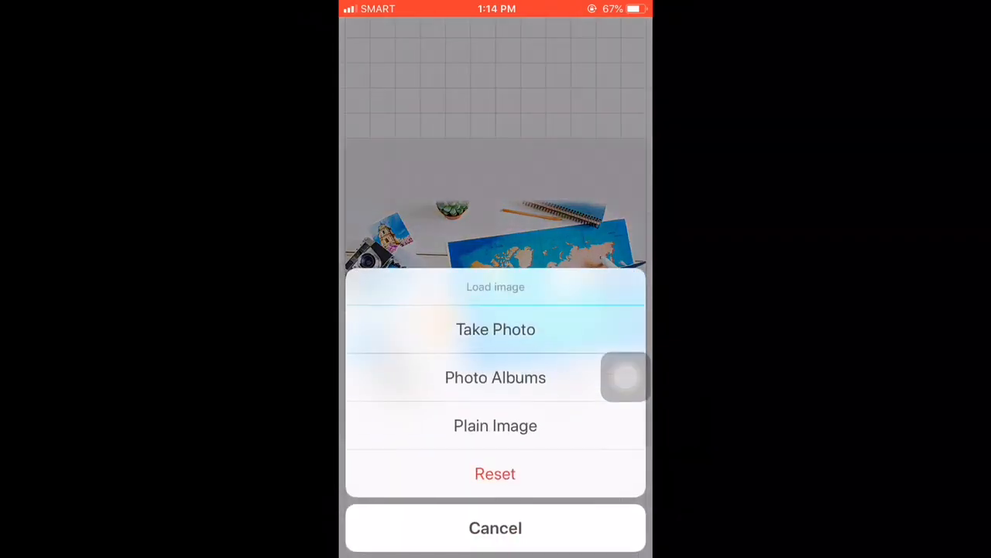
left_click(495, 424)
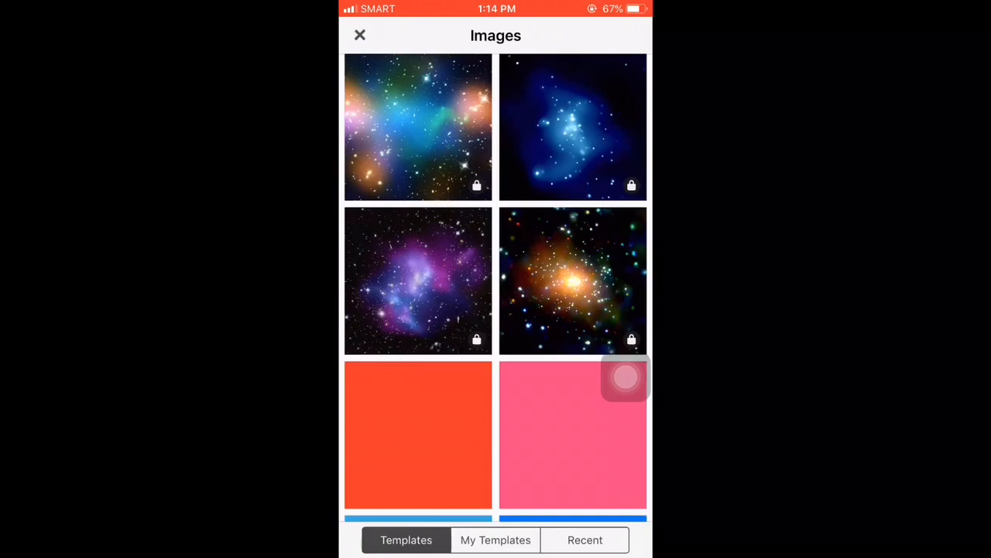
scroll("down", 3)
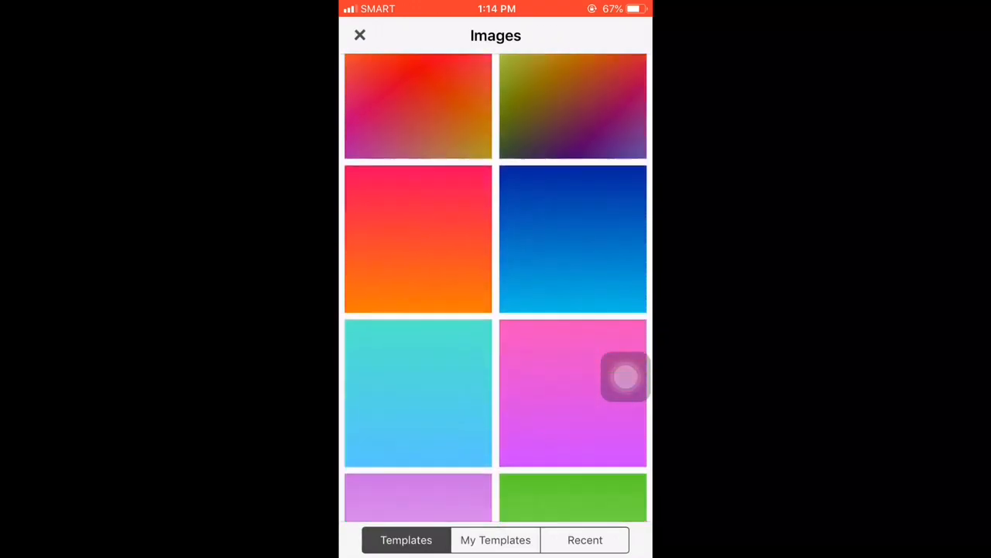
scroll("down", 3)
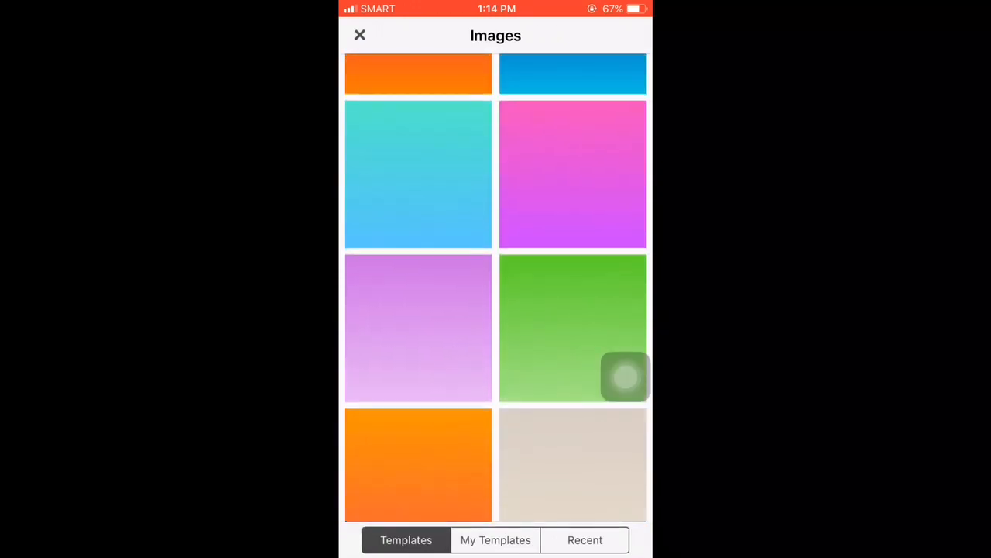
scroll("down", 3)
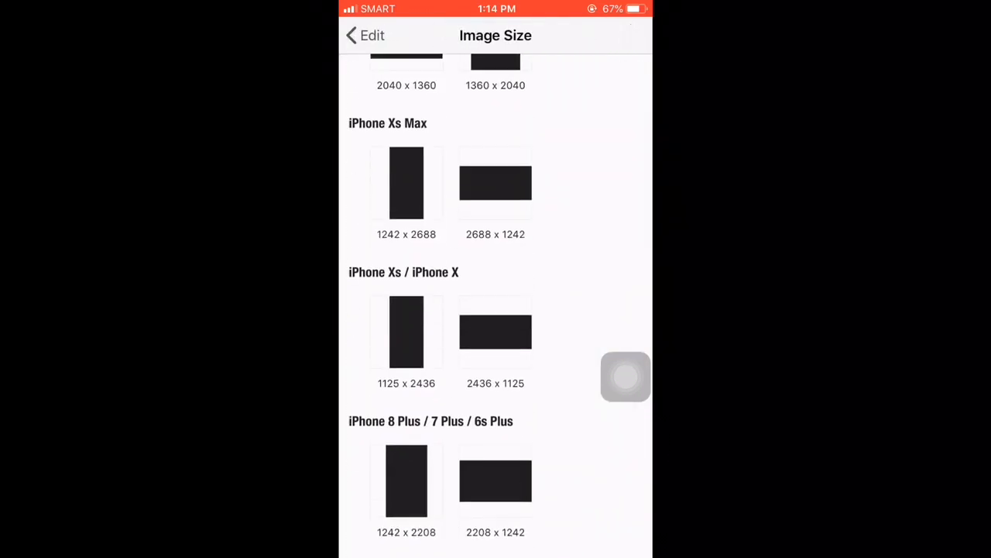
scroll("down", 3)
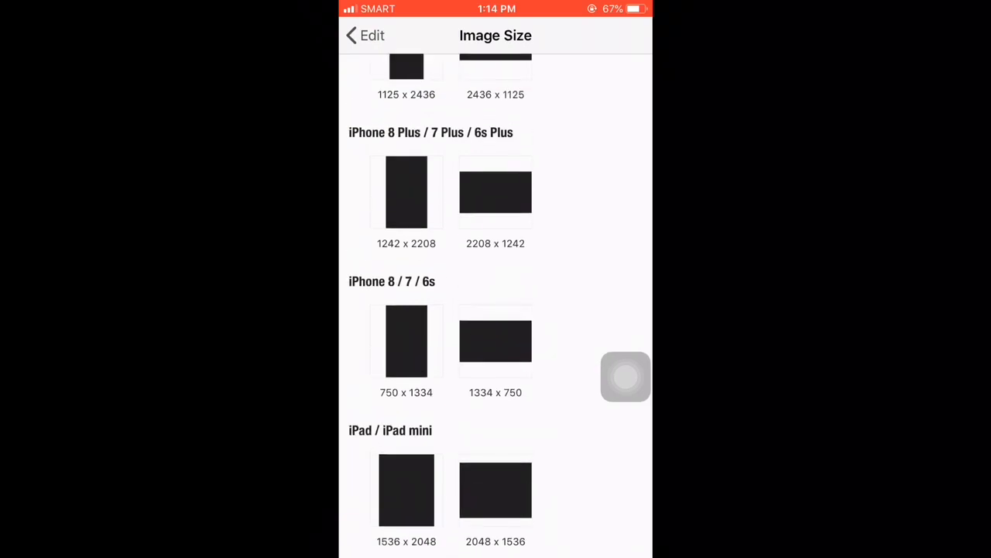
left_click(494, 341)
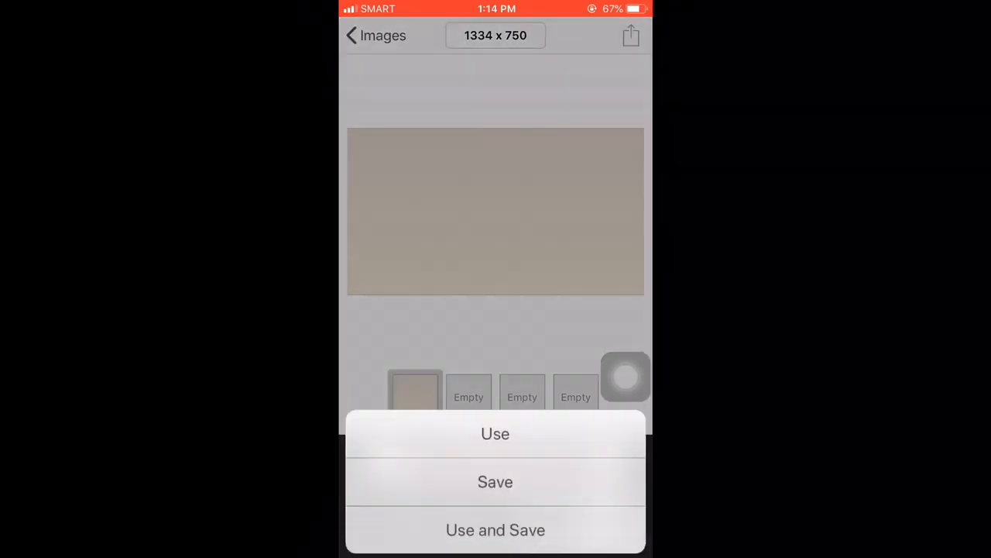
Step: Use the beige image as the canvas and enter 'James Michael Vlogs' as new text
left_click(496, 434)
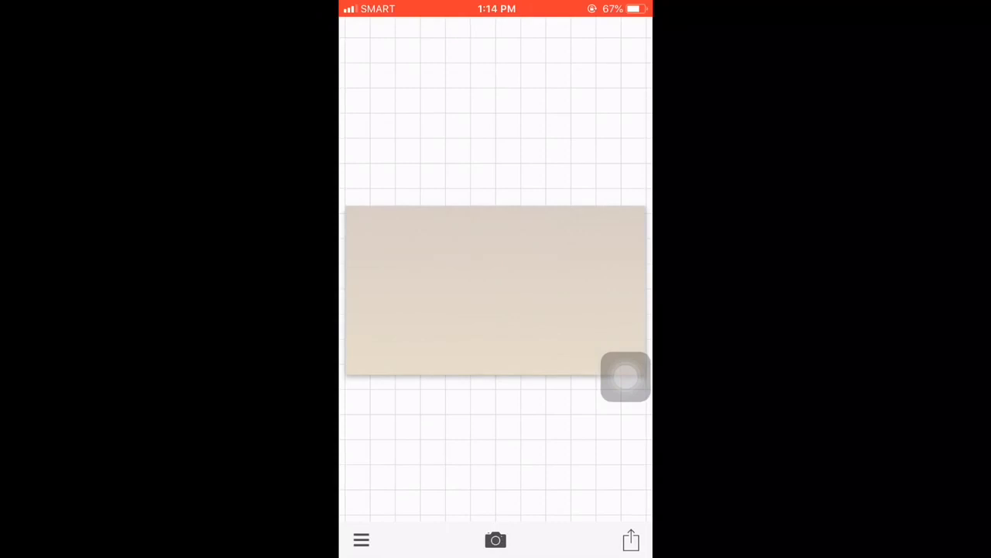
left_click(519, 292)
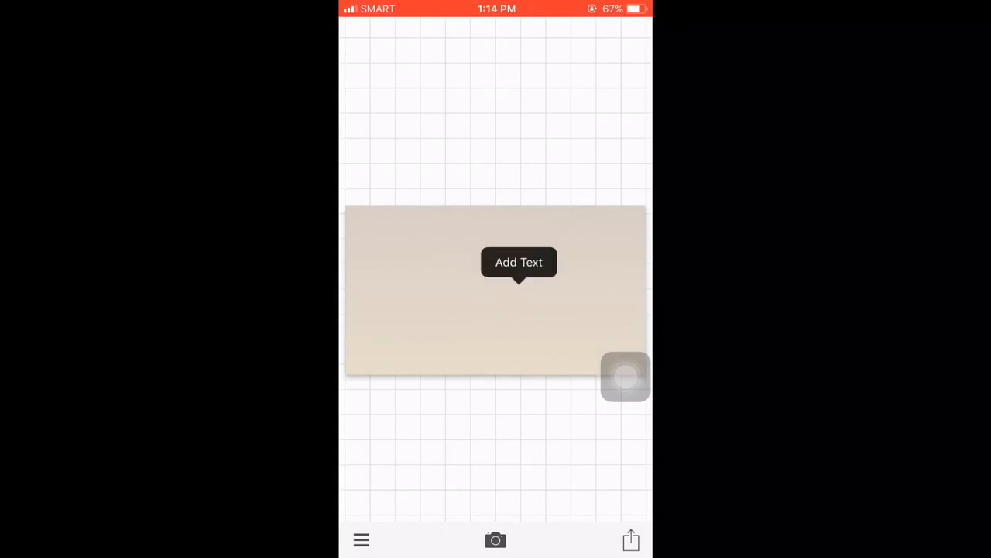
left_click(517, 262)
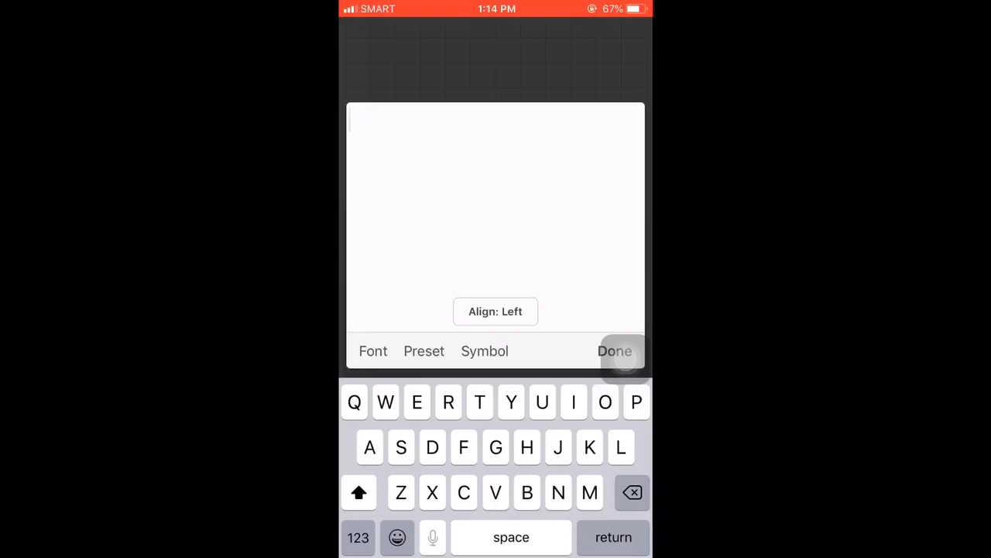
type("Hame")
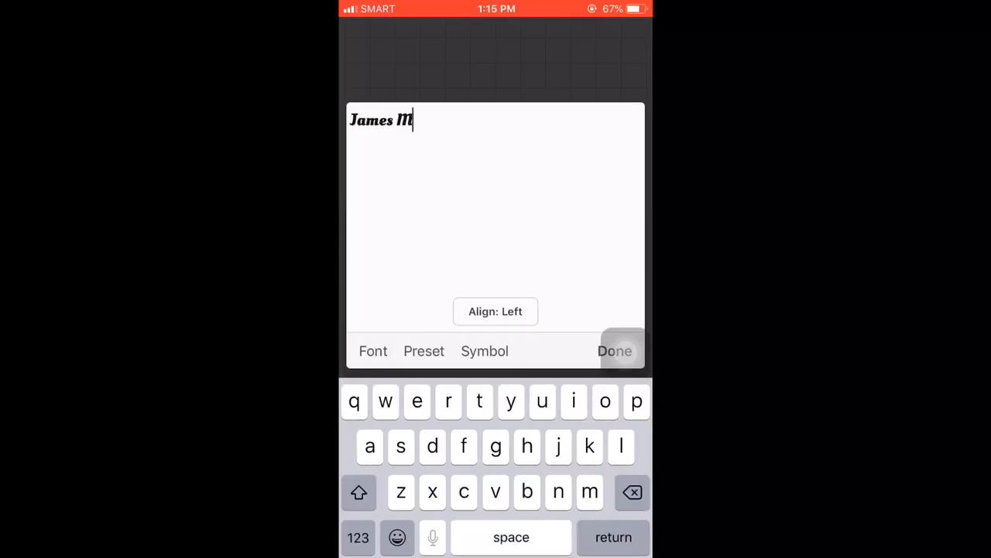
type("ichael")
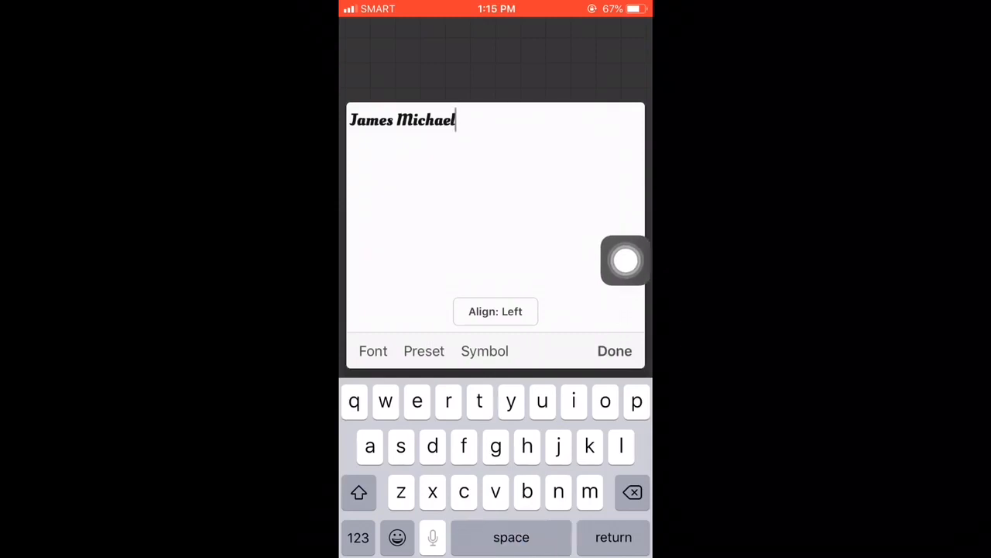
type("Senados")
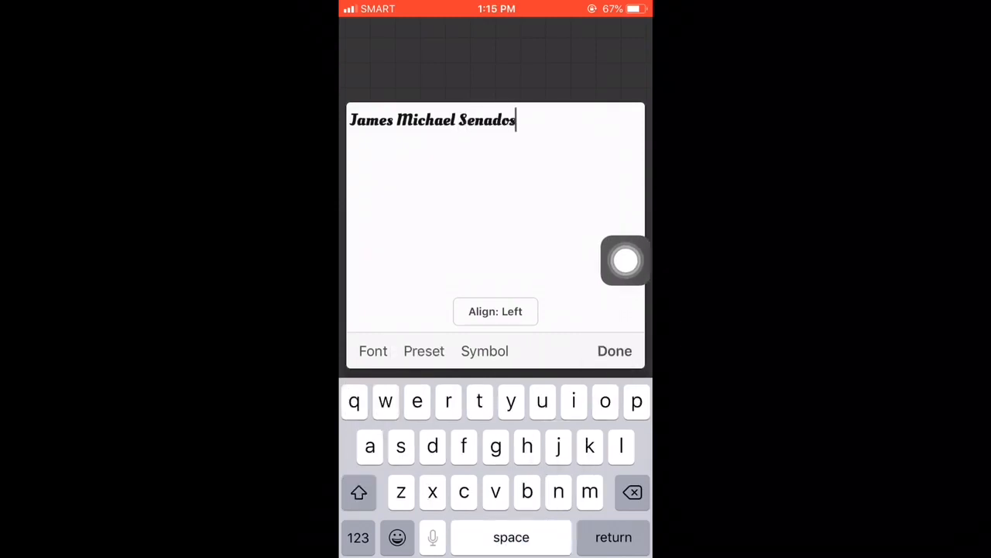
type("Vlog")
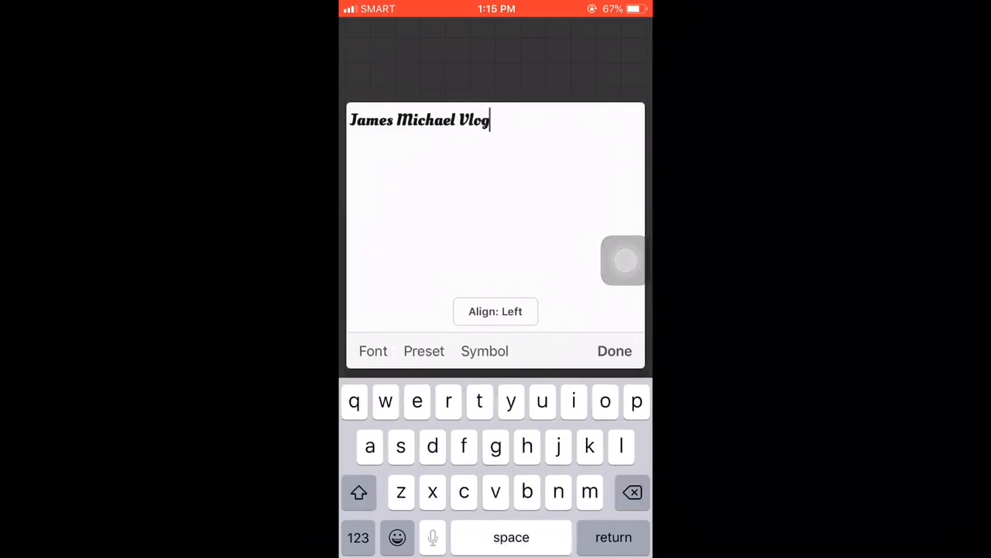
Step: Shrink the title to fit the card and style it white with a dark outline
left_click(613, 350)
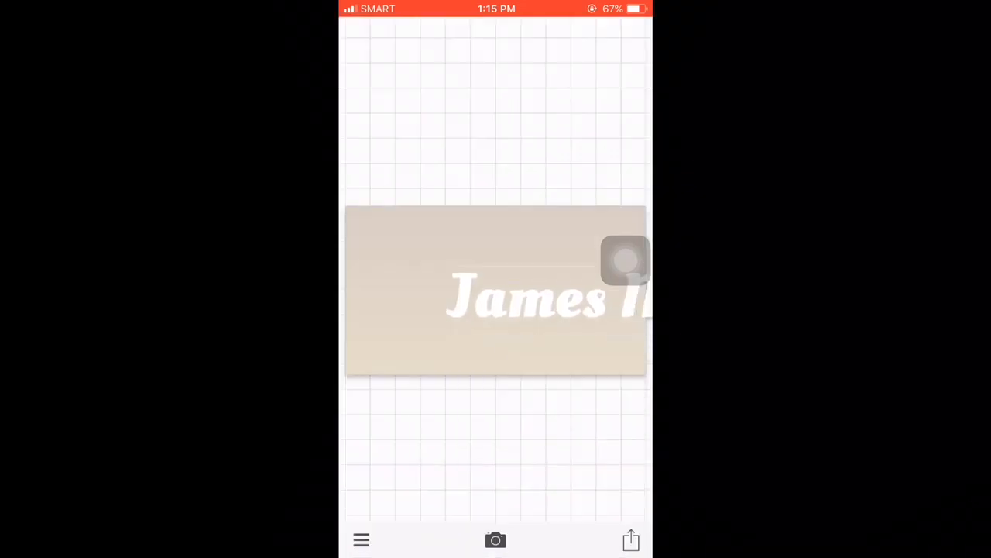
left_click(511, 294)
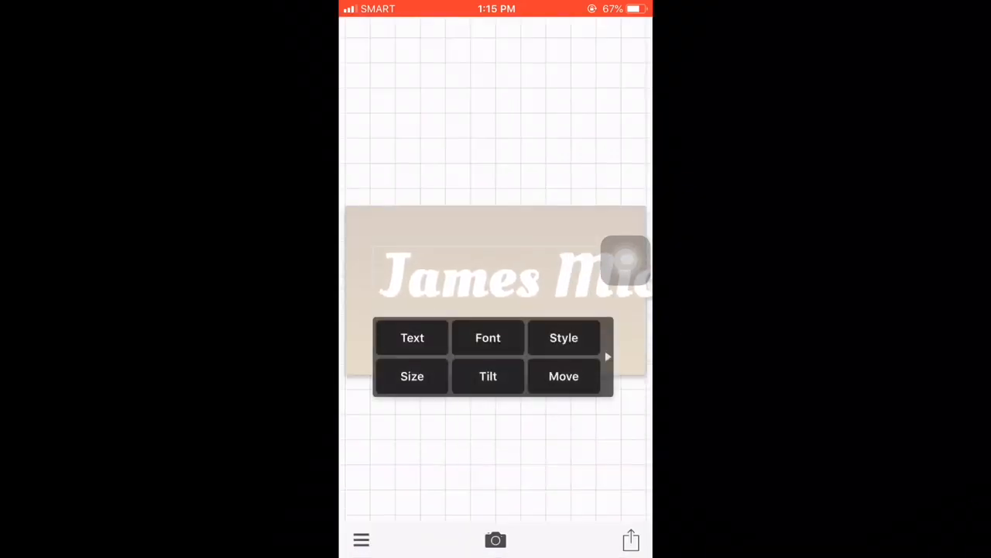
left_click(412, 376)
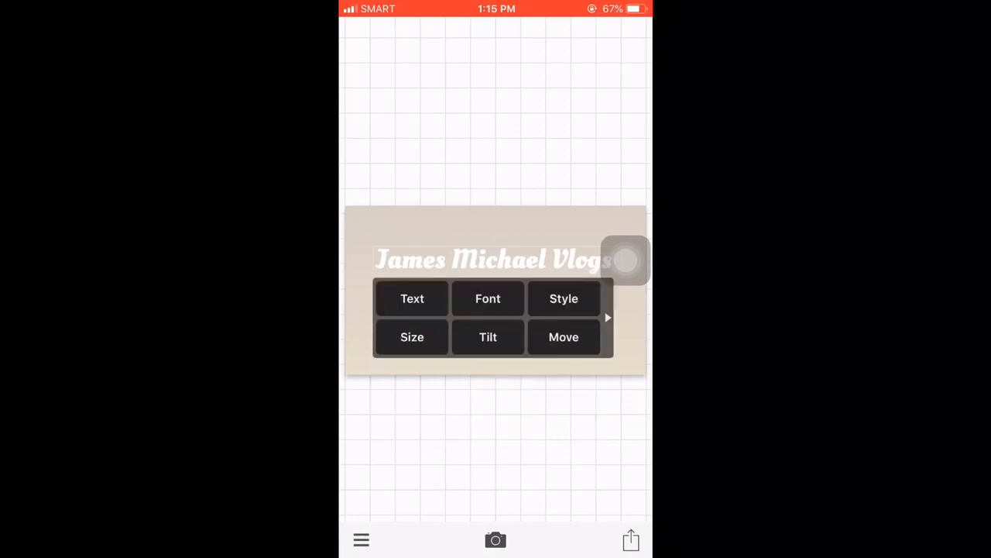
left_click(563, 298)
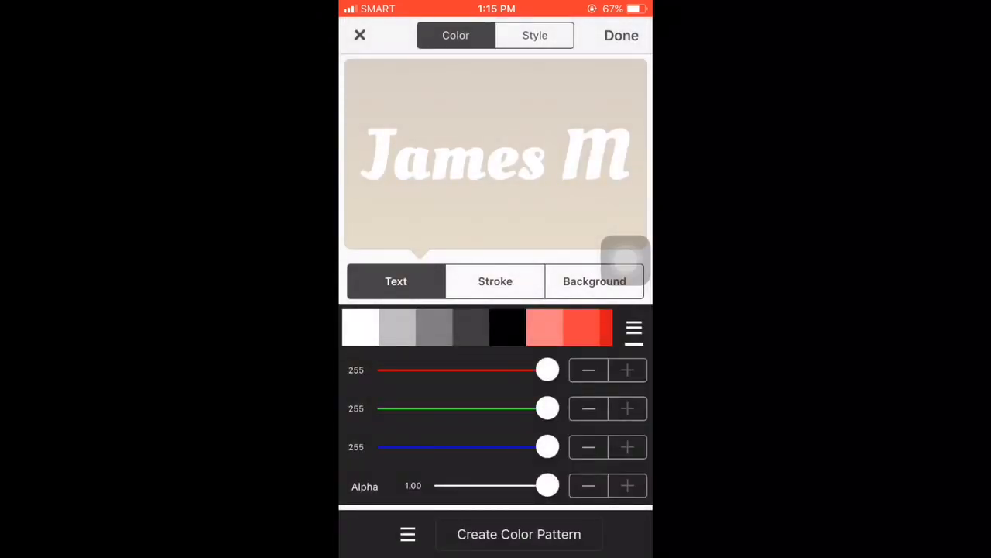
left_click(496, 282)
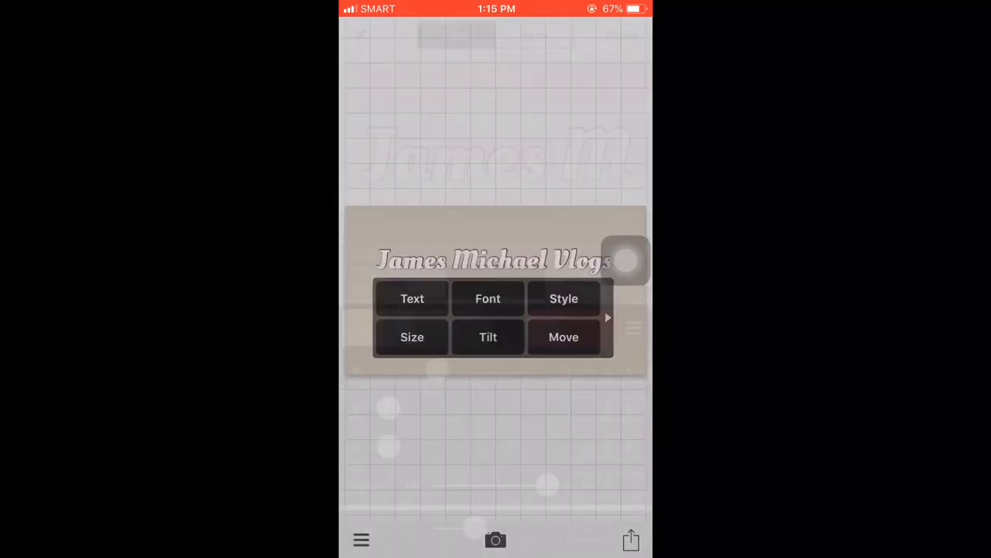
left_click(412, 297)
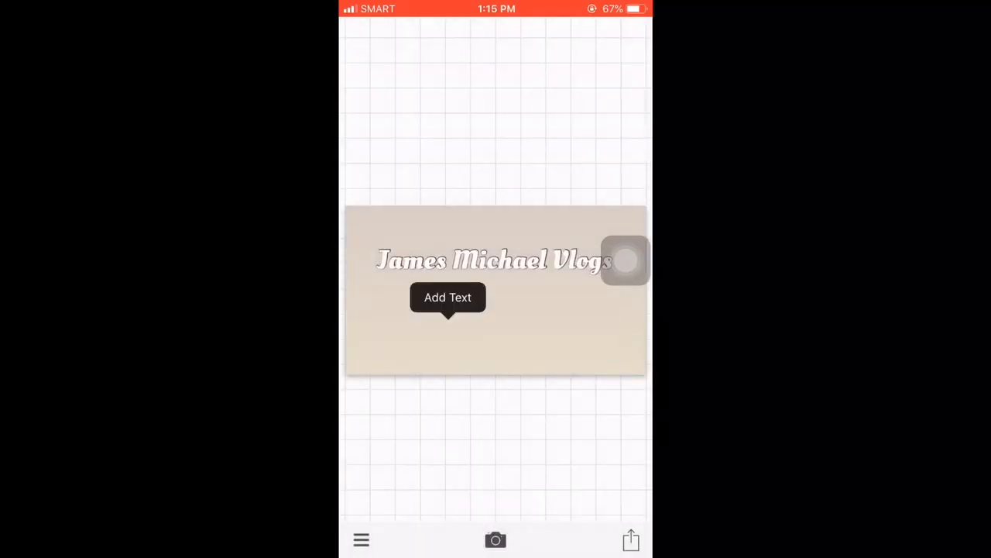
Step: Add a second line reading 'Typewritter tutorial' below the vlog title
left_click(446, 297)
type("Typ")
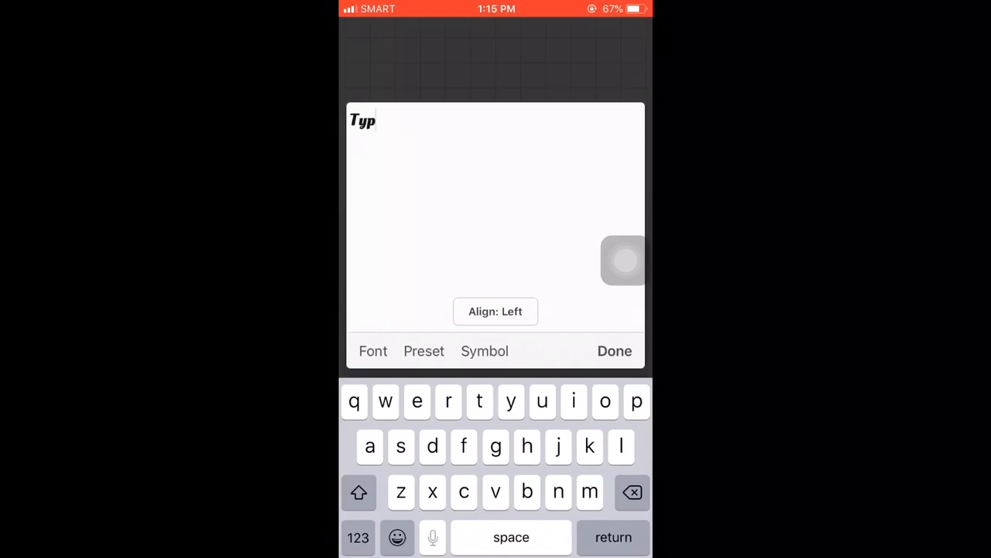
type("ewritter tu")
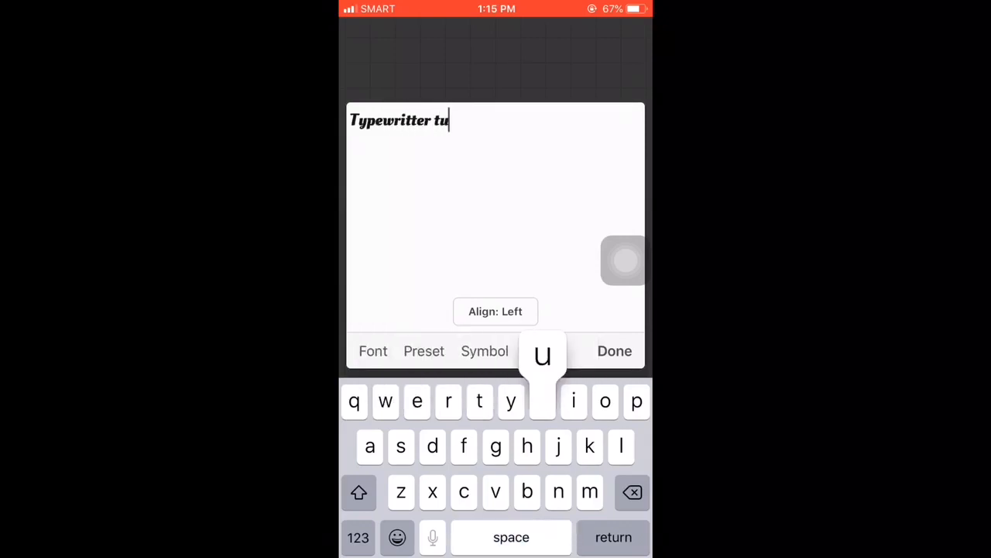
type("torial")
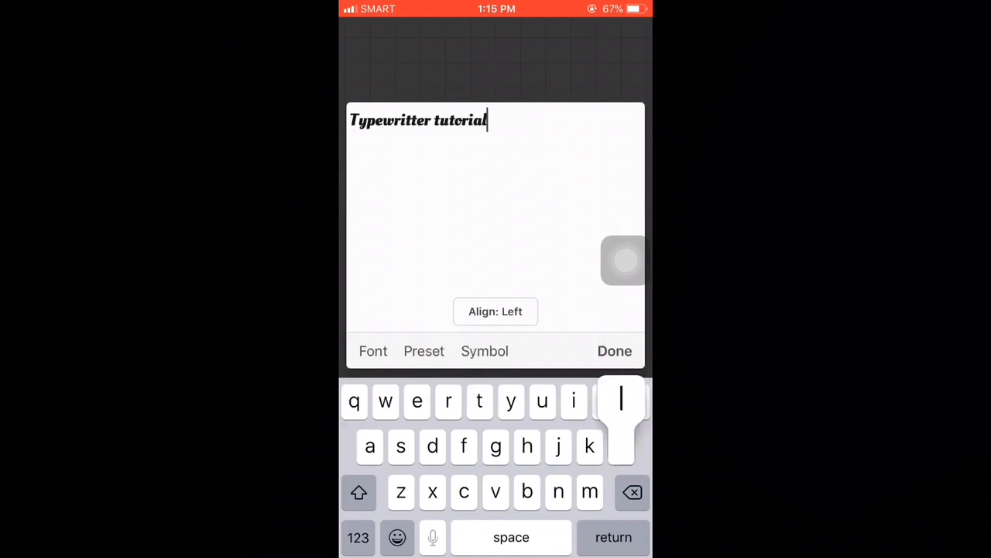
left_click(615, 350)
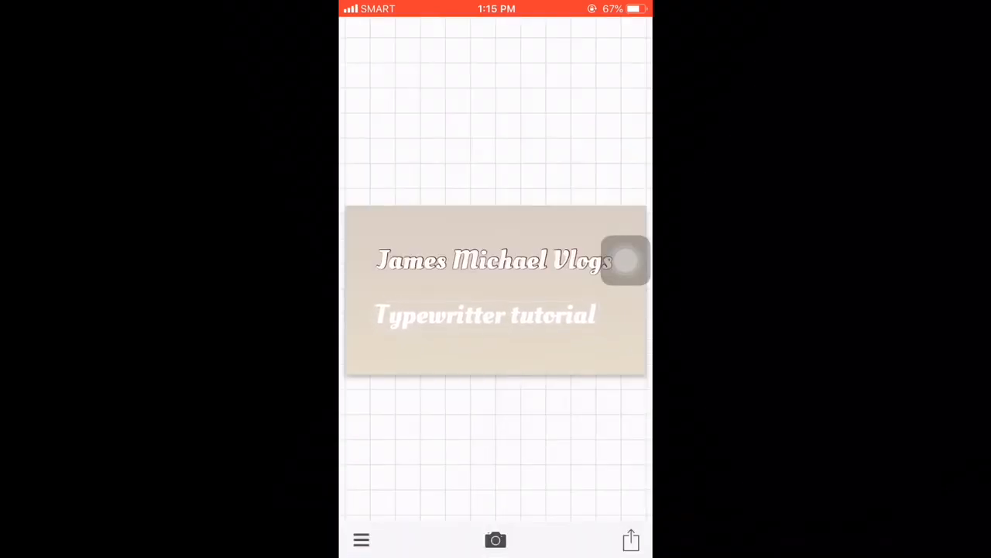
Step: Save the two-line beige card as an image via Save Image
left_click(484, 316)
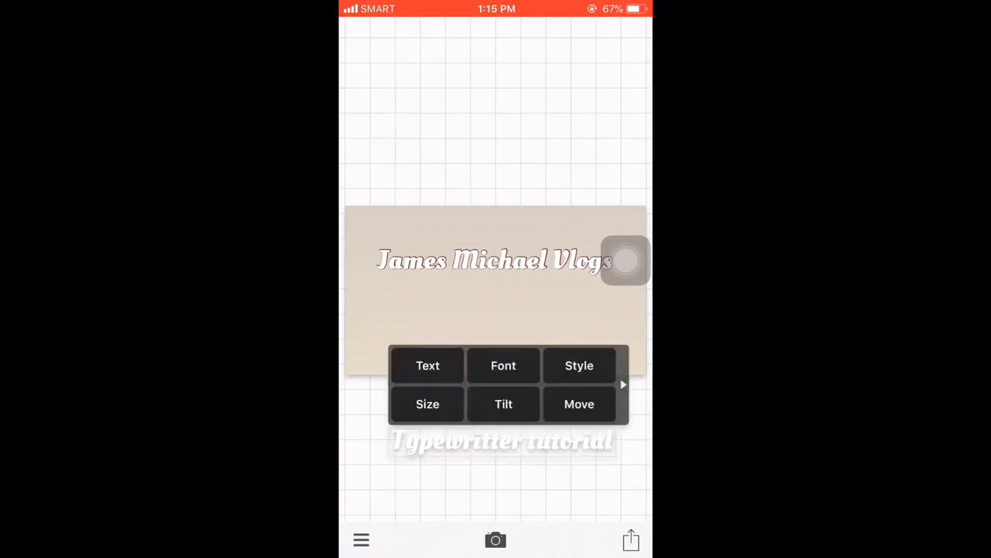
left_click(629, 538)
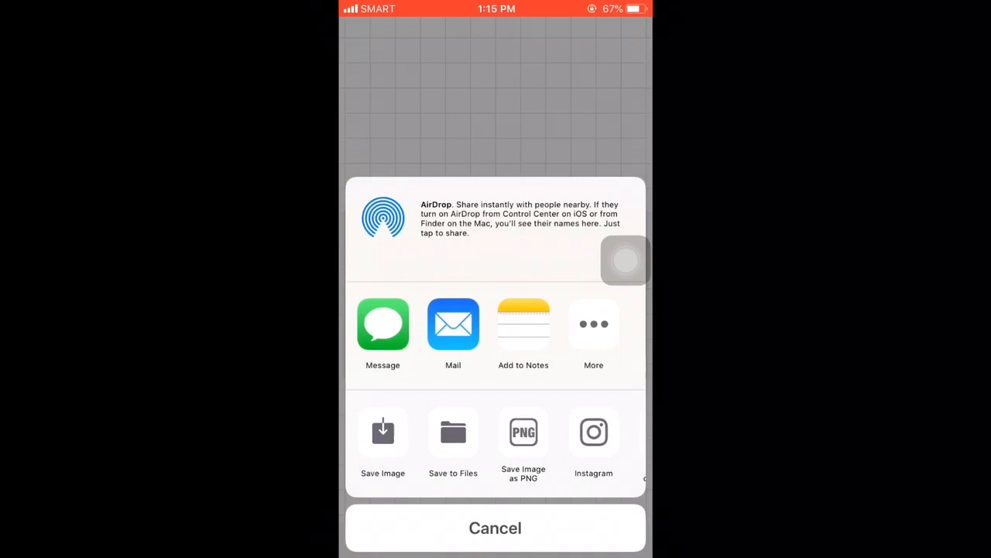
left_click(495, 528)
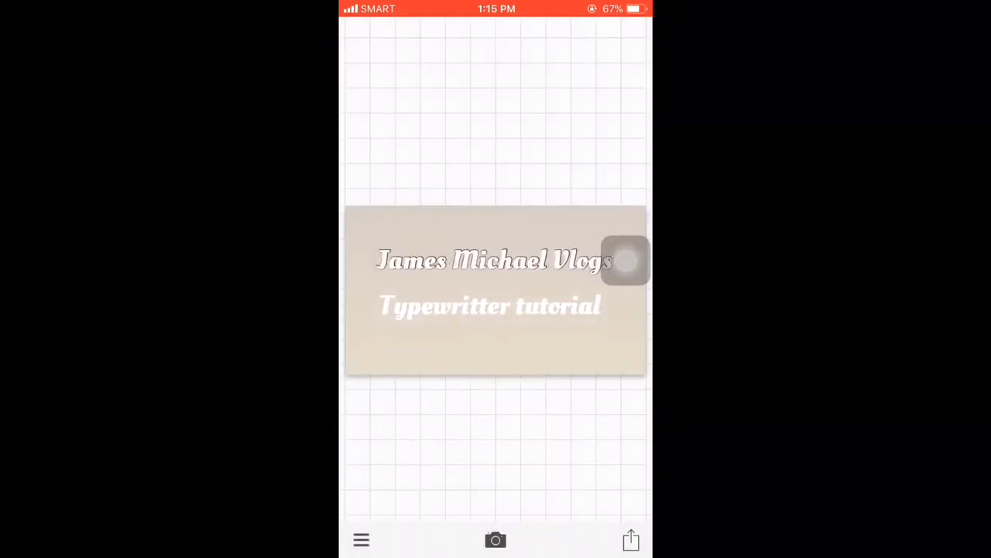
Step: Give the 'Typewritter tutorial' line a green stroke using the colour sliders
left_click(490, 305)
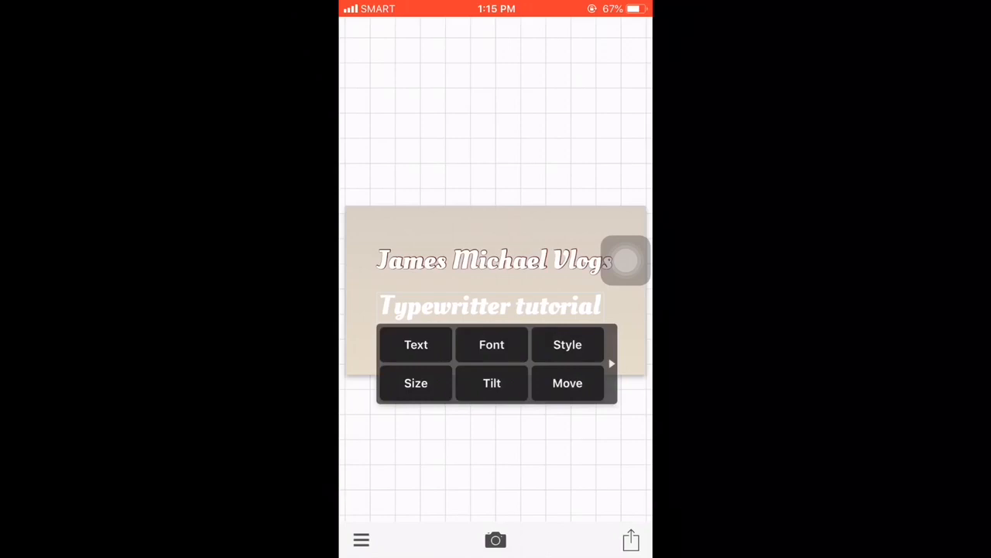
left_click(567, 344)
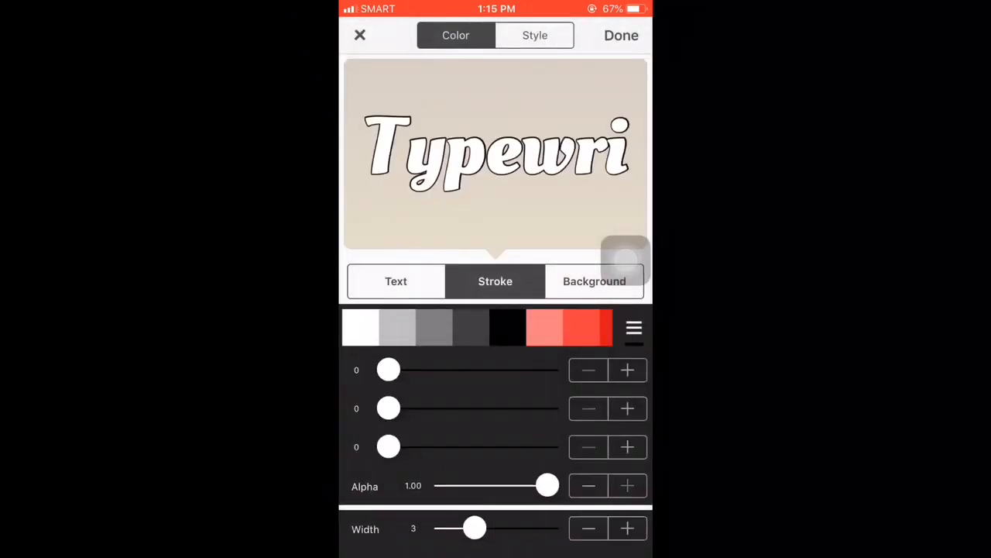
left_click_drag(387, 369, 460, 368)
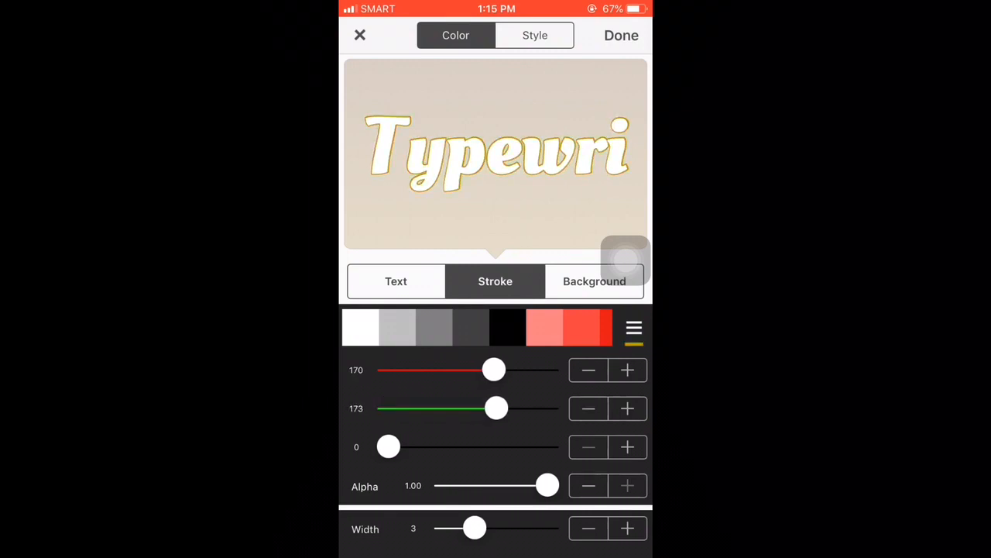
left_click_drag(494, 369, 411, 369)
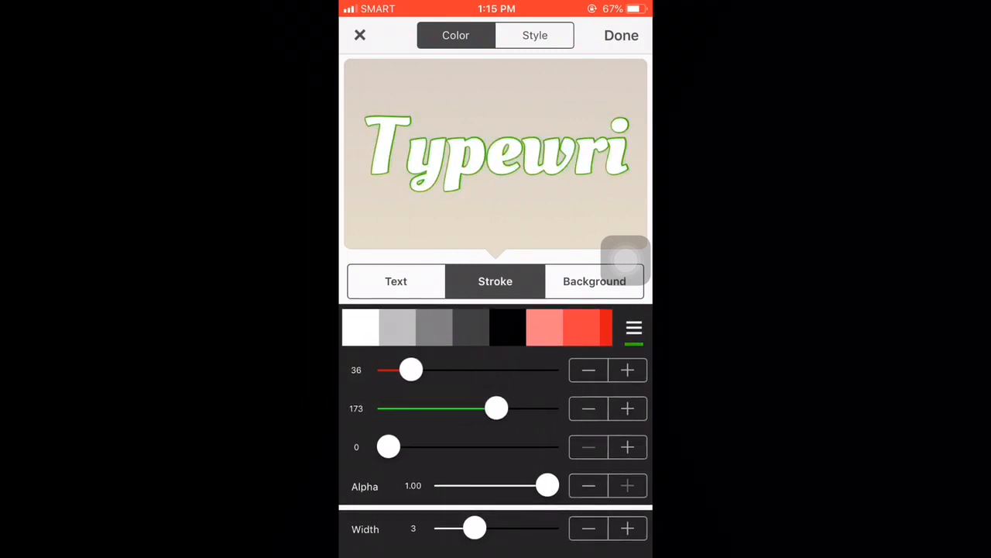
left_click(621, 35)
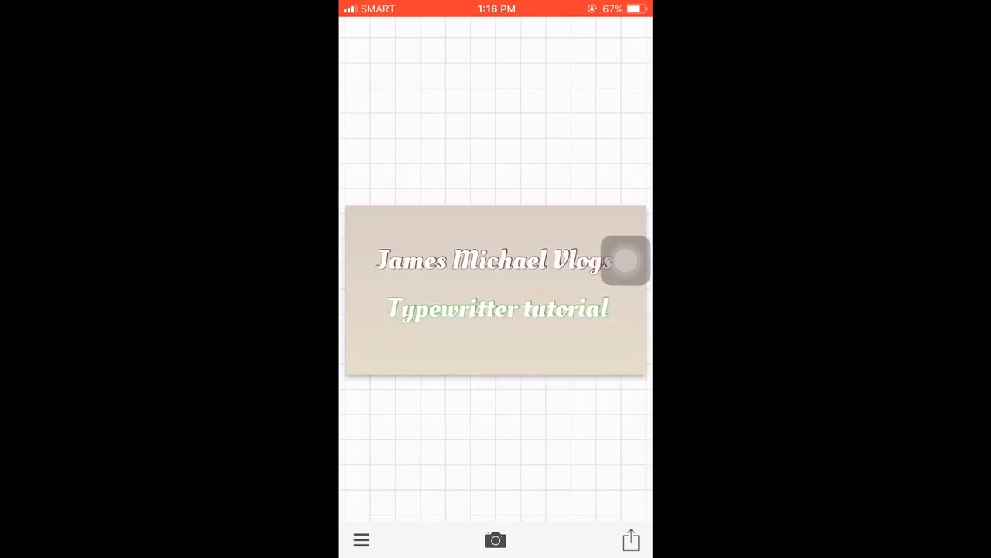
Step: Save the card with the green-outlined line as an image
left_click(497, 308)
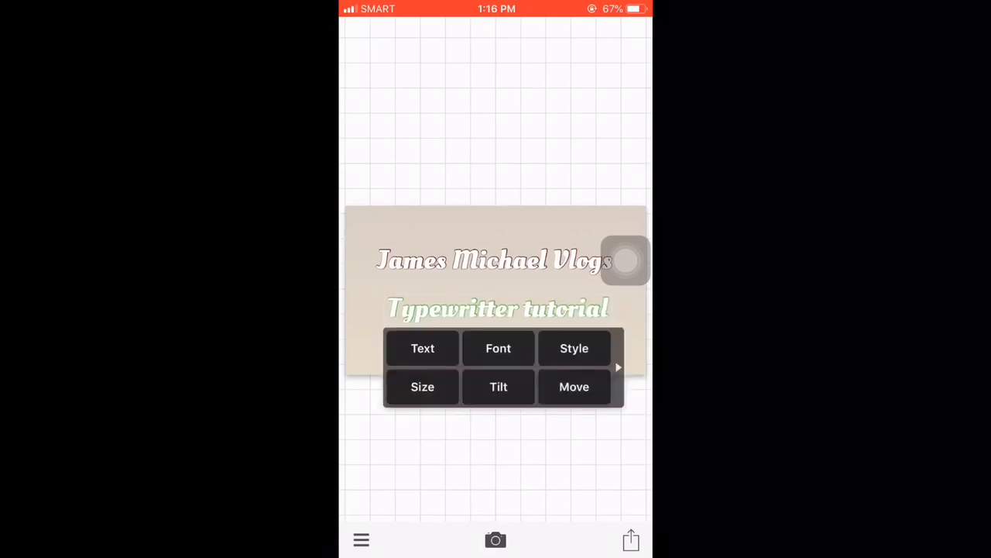
left_click(630, 539)
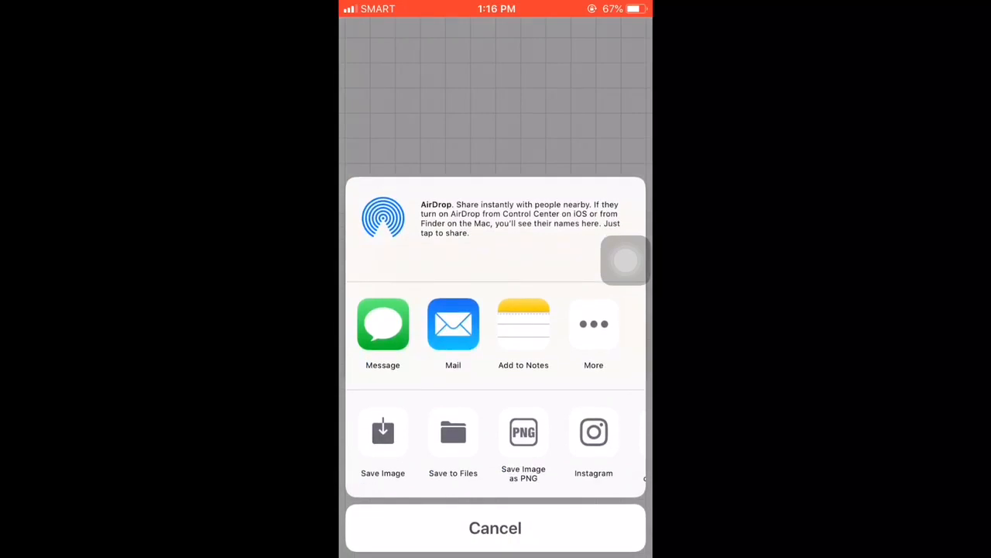
left_click(496, 527)
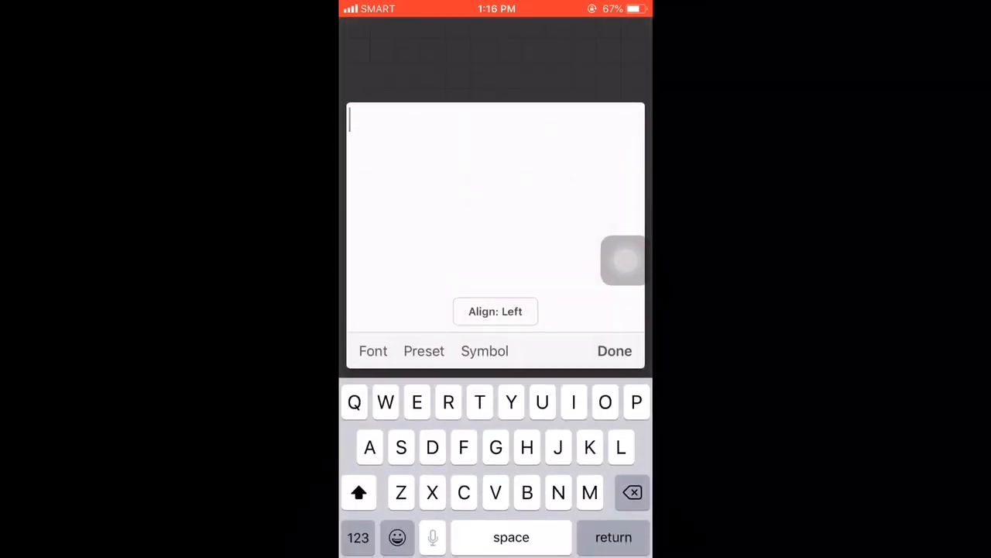
Step: Add a third line 'Editing hacks' and save the three-line card as an image
type("Editing hac")
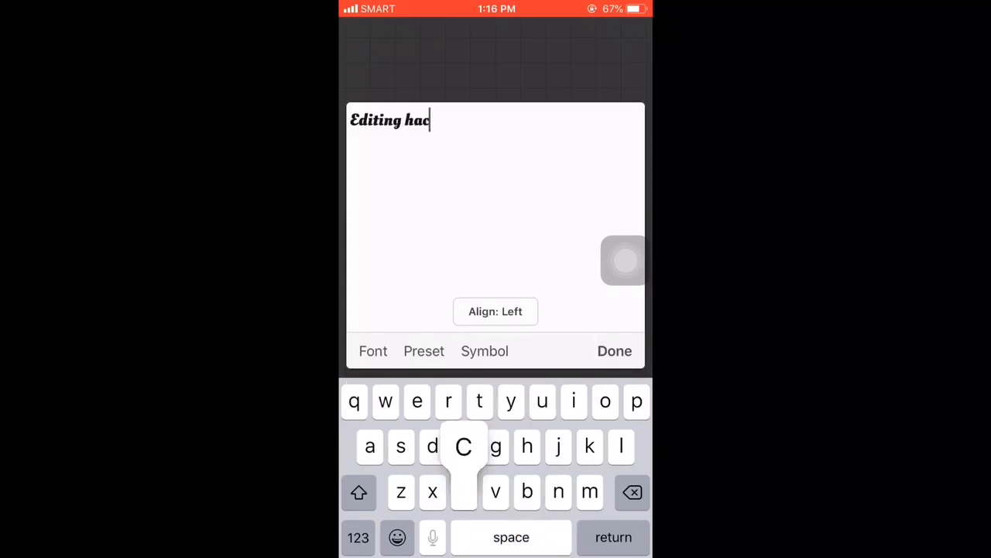
left_click(614, 350)
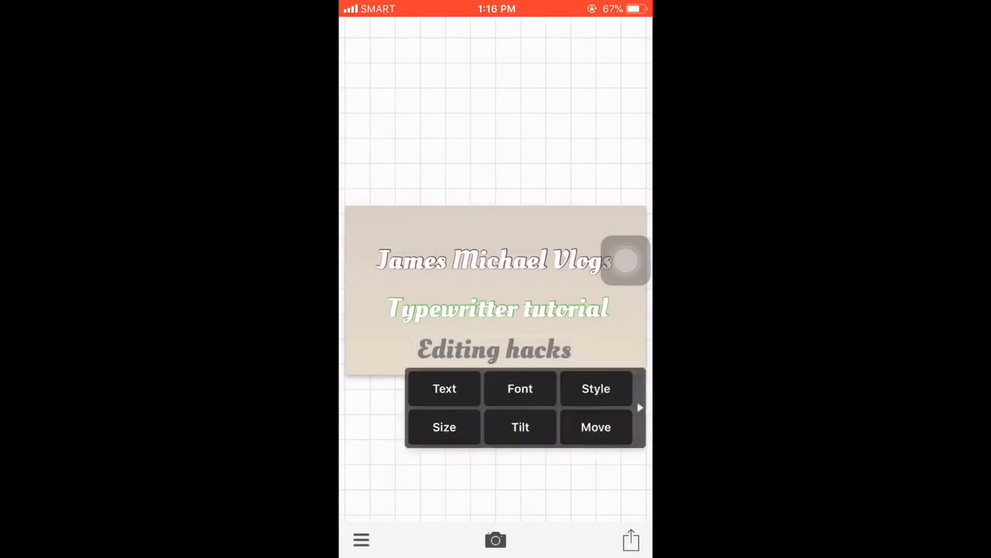
left_click(630, 539)
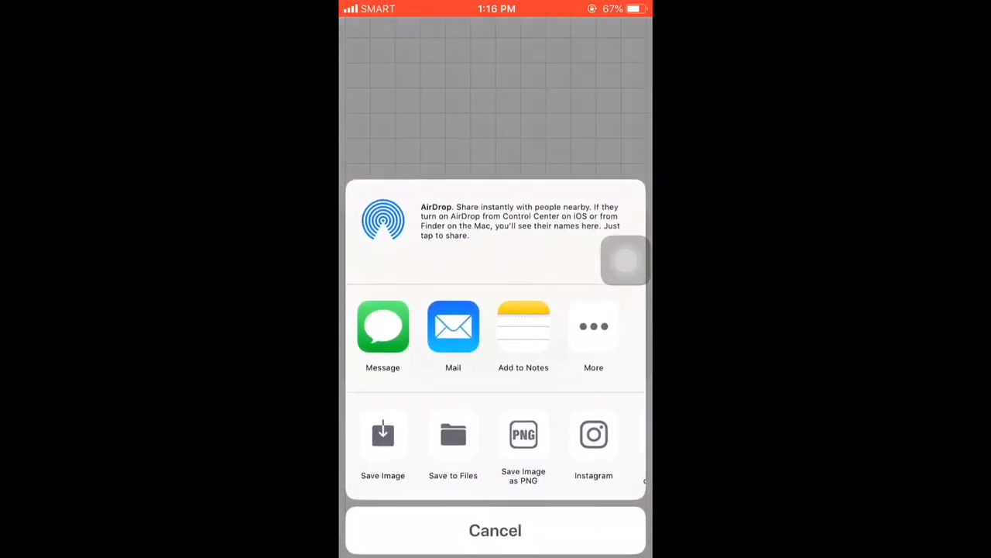
left_click(383, 434)
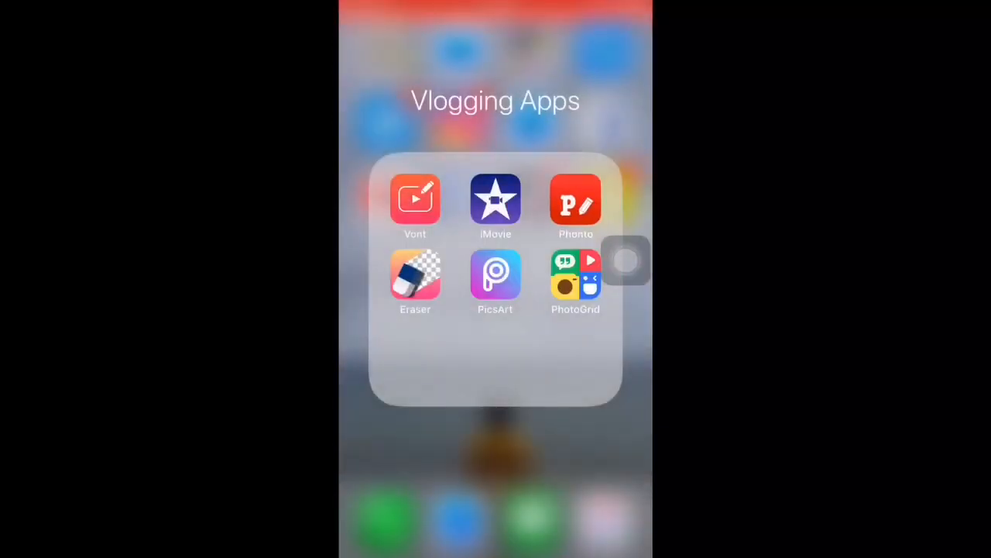
Step: Create a new Movie project, My Movie 9, from the saved title card images
left_click(496, 201)
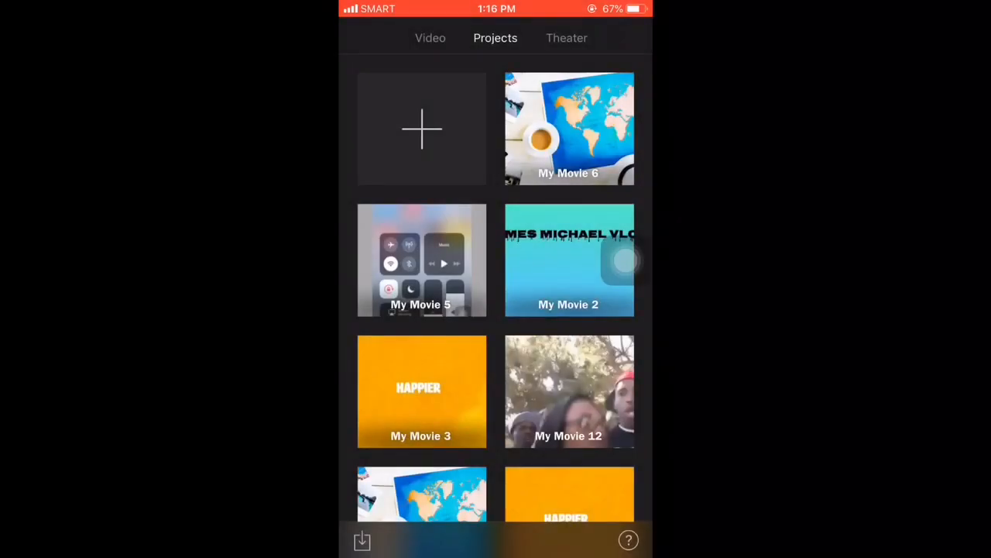
left_click(421, 129)
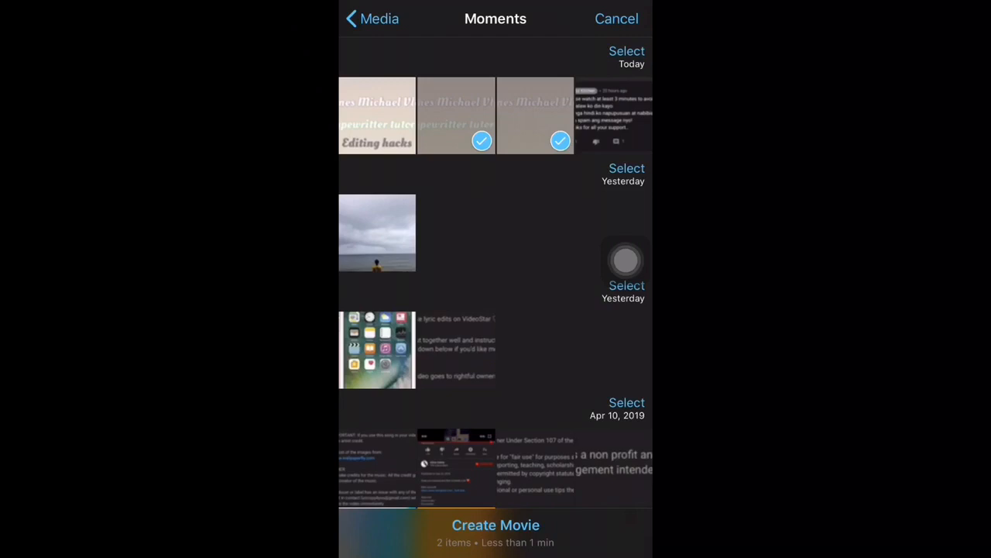
left_click(496, 525)
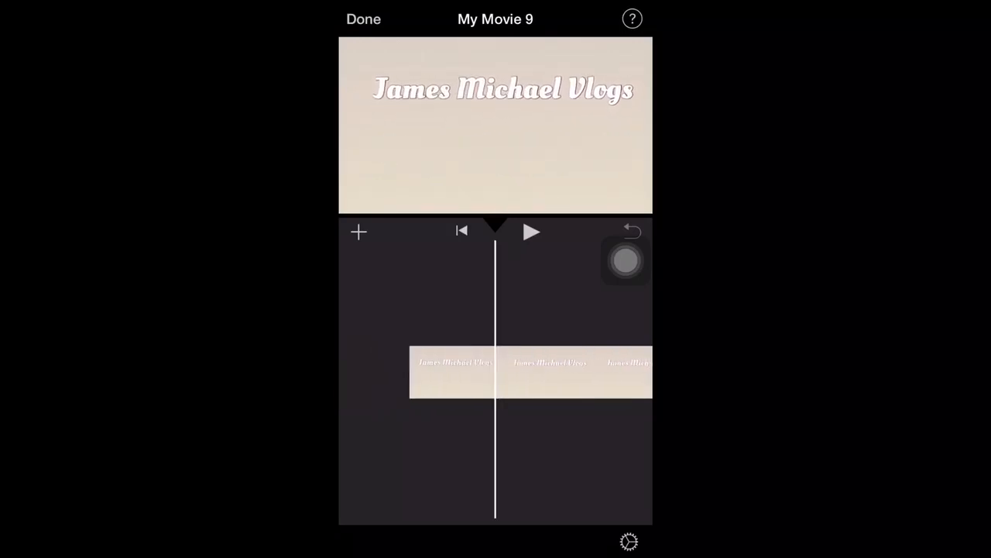
Step: Add the two-line 'James Michael Vlogs / Typewritter tutorial' image from Photos after the first card
left_click(530, 372)
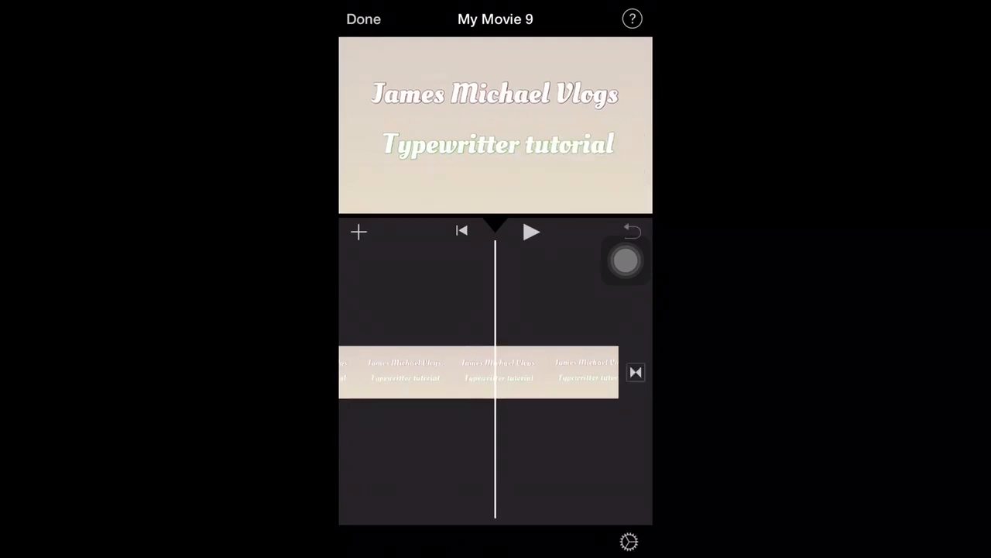
left_click(573, 376)
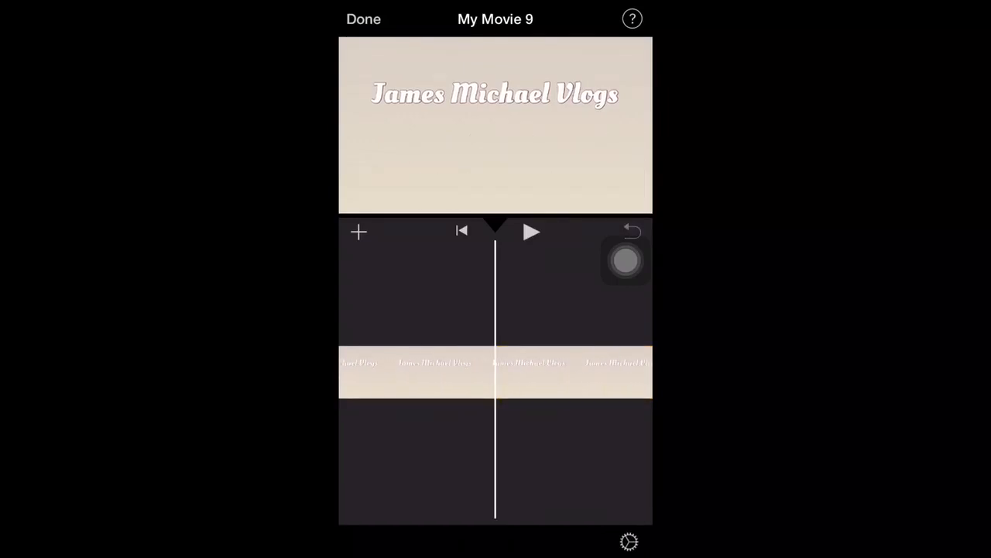
left_click(531, 232)
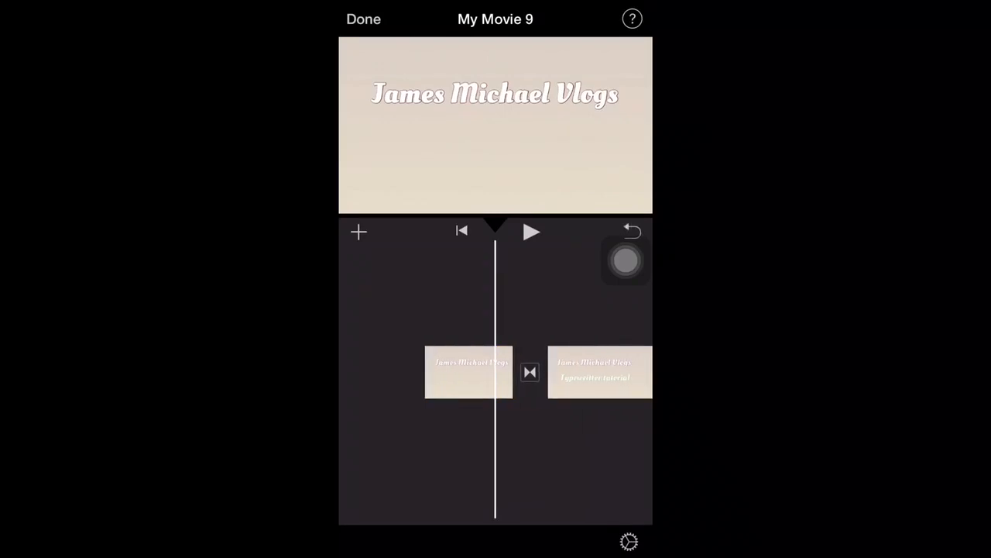
Step: Add the three-line image ending in 'Editing hacks' from Photos at the end of the timeline
left_click(468, 372)
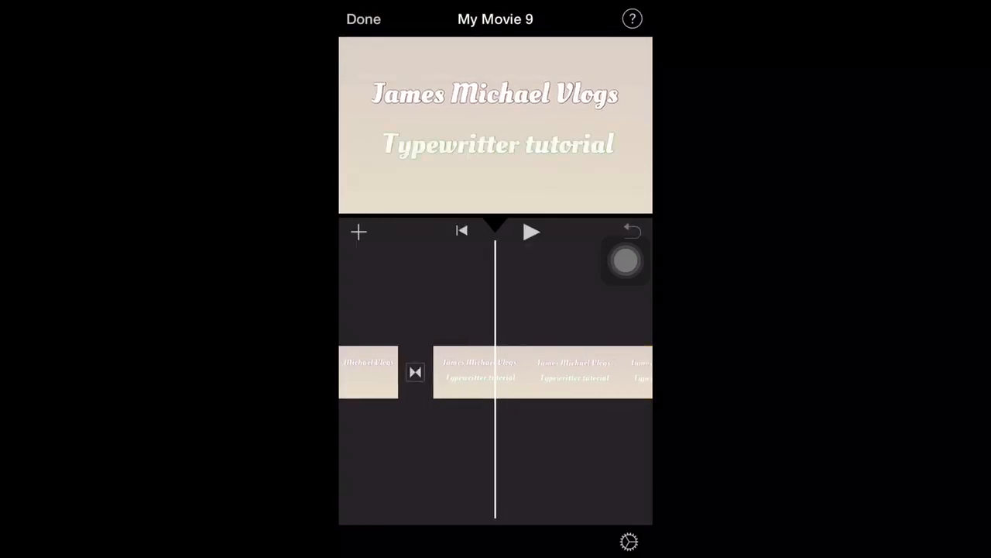
left_click(573, 373)
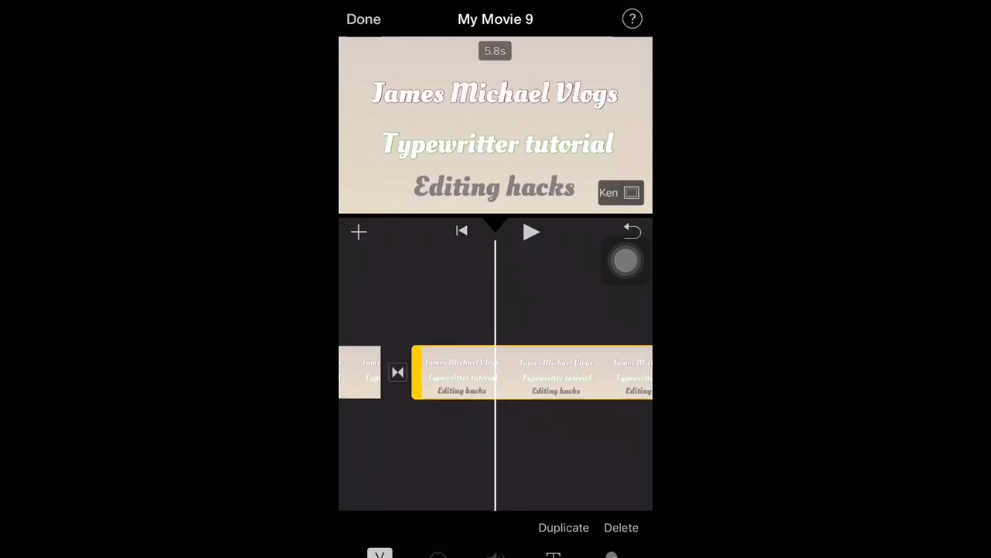
Step: Trim the two-line card to 1.0 s with Ken Burns off and select its following transition
left_click(621, 193)
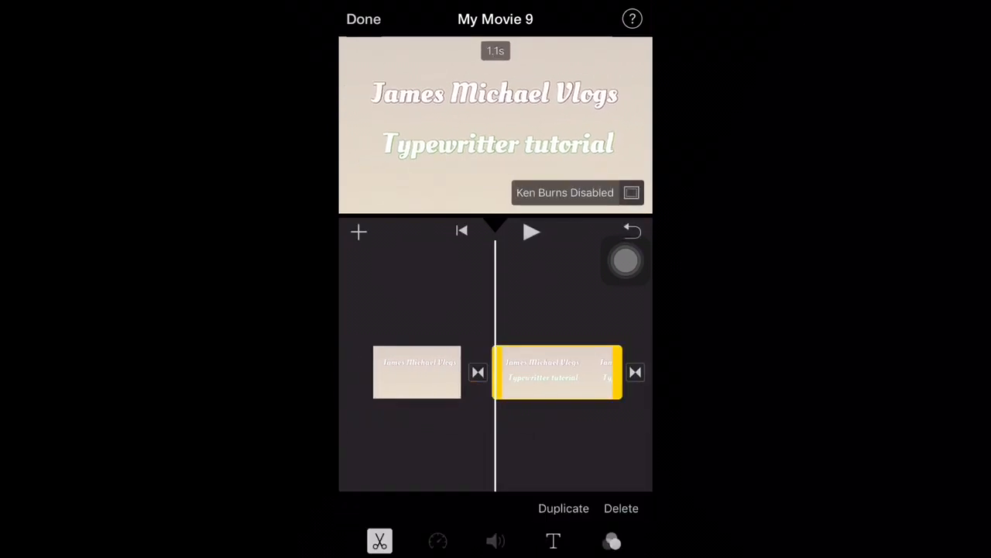
left_click_drag(620, 371, 653, 371)
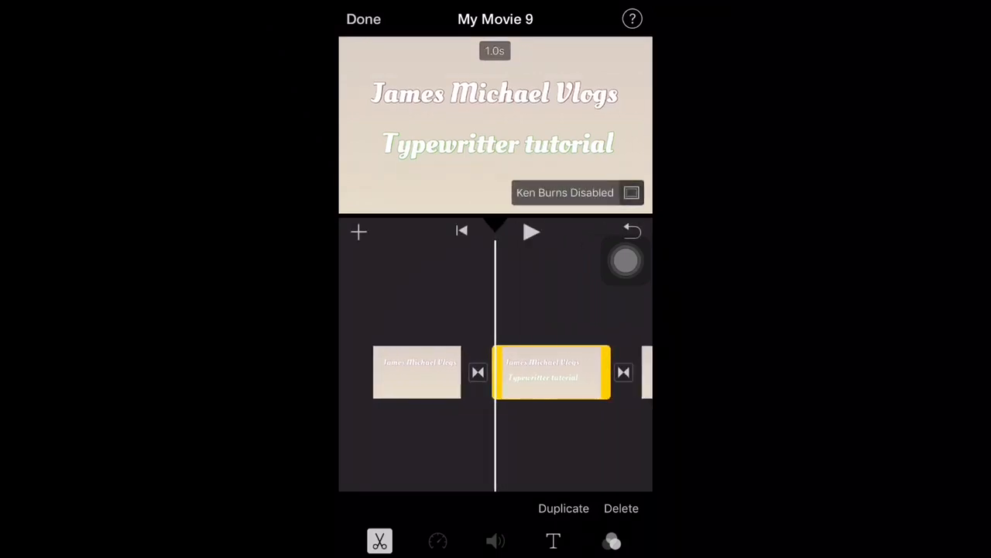
left_click(477, 372)
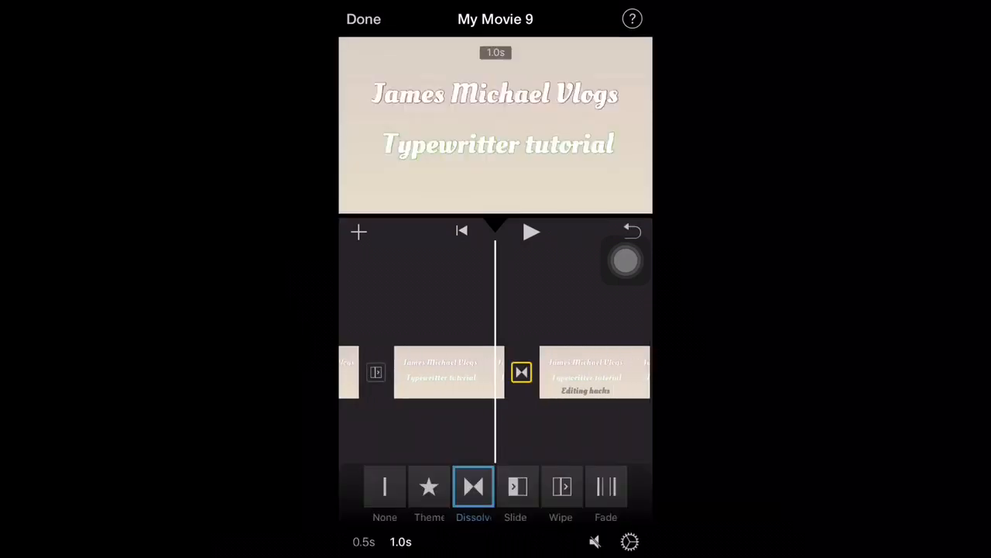
Step: Set the transition between the title cards to None instead of Dissolve
left_click(561, 486)
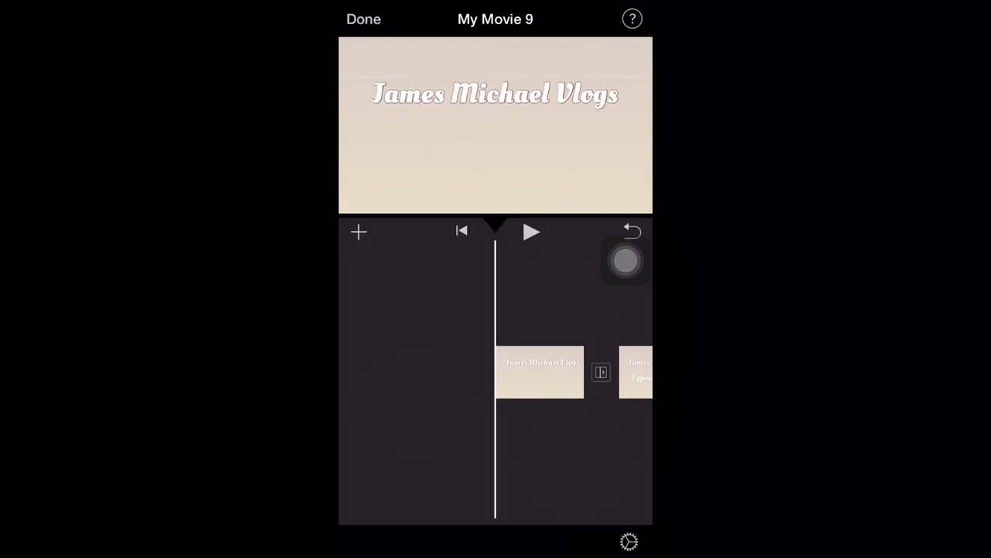
Step: In Phonto, clear the text and save a blank beige card, then return to iMovie
left_click(361, 19)
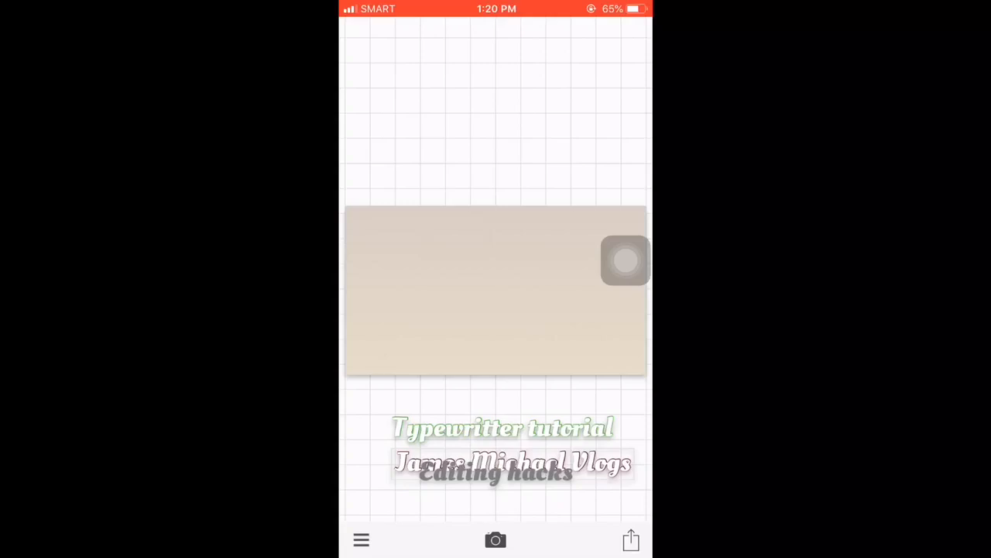
left_click(630, 536)
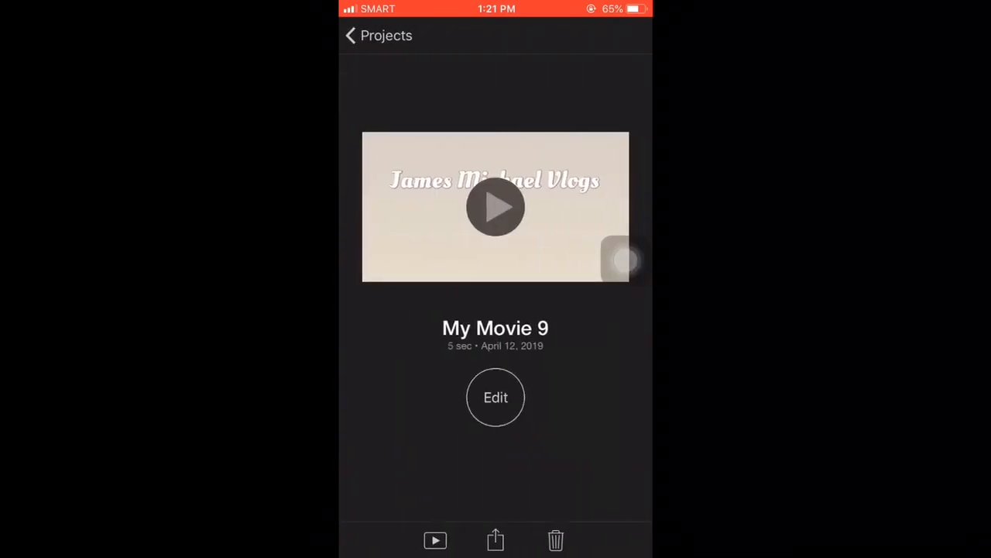
Step: Insert the blank beige image from Photos at the start of My Movie 9, trimmed to 0.5 s
left_click(496, 397)
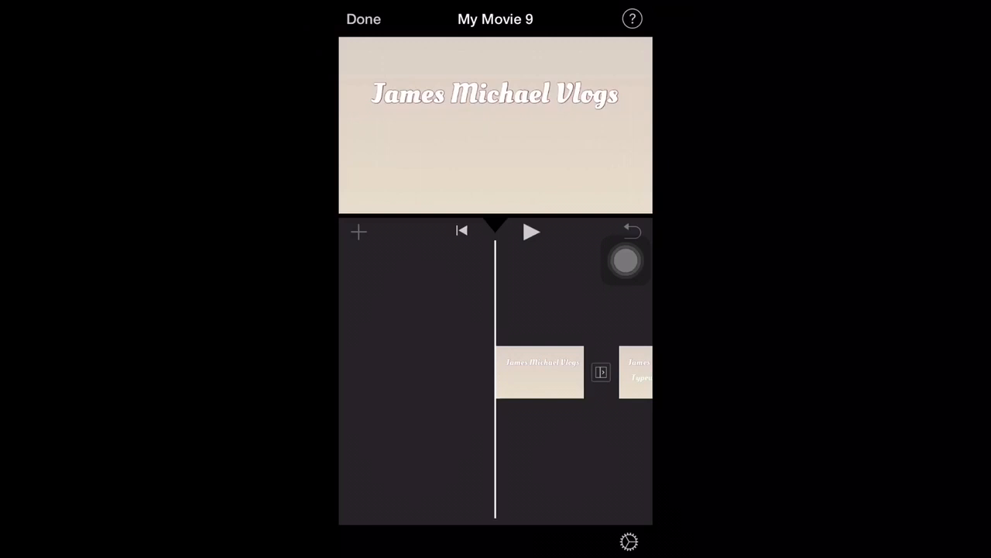
left_click(356, 233)
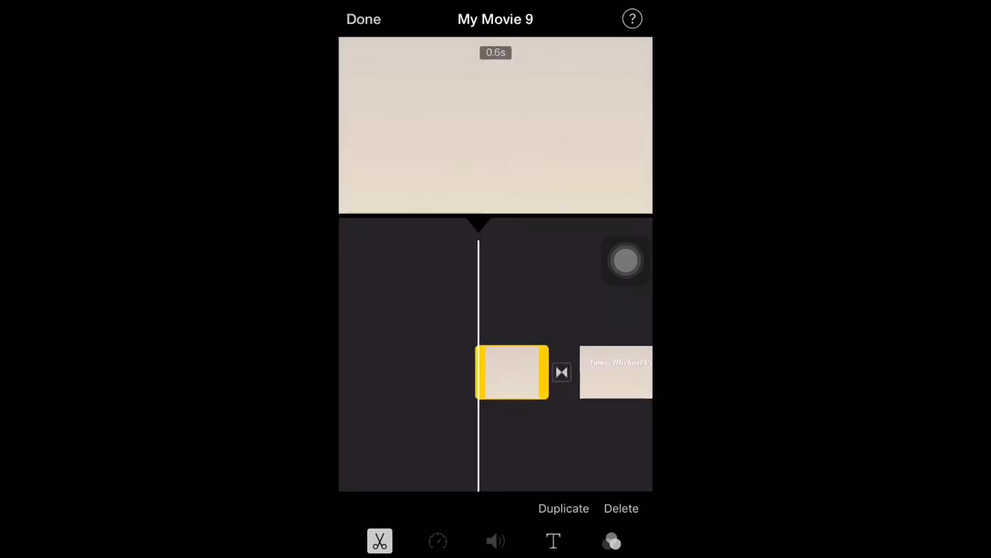
Step: Disable Ken Burns on the blank opener, keep it at 0.5 s, and trim the two-line card to 0.8 s
left_click_drag(479, 372, 447, 372)
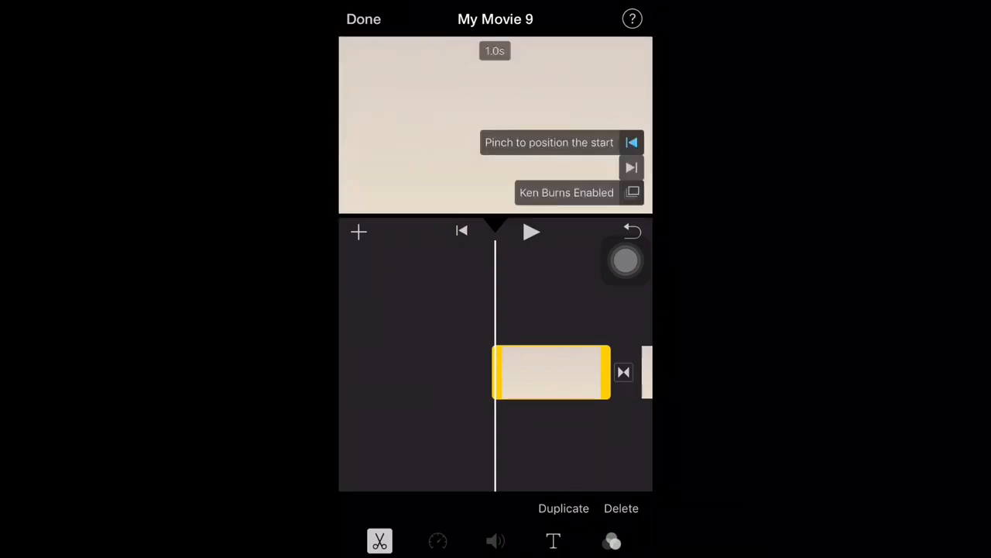
left_click(532, 233)
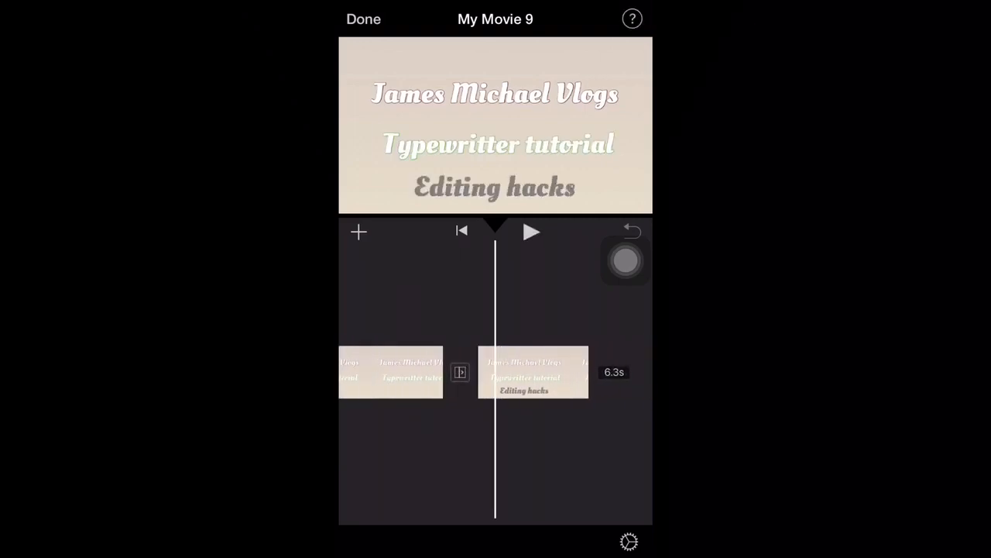
left_click(533, 379)
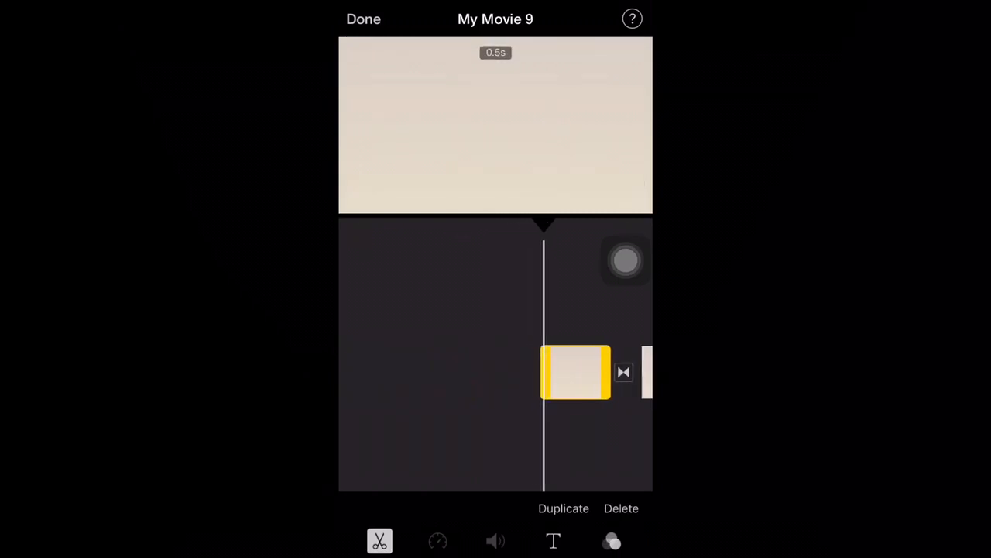
left_click_drag(545, 372, 556, 372)
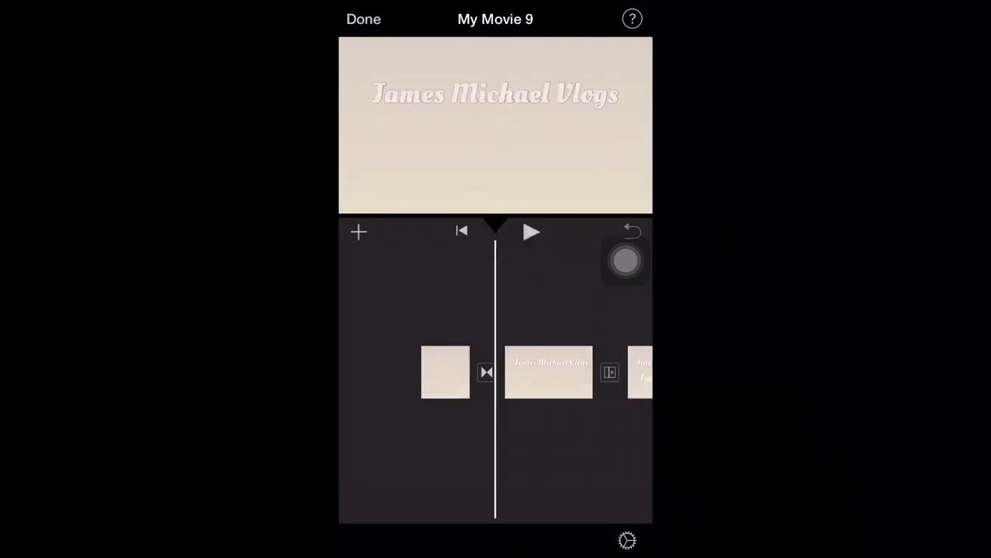
left_click(548, 372)
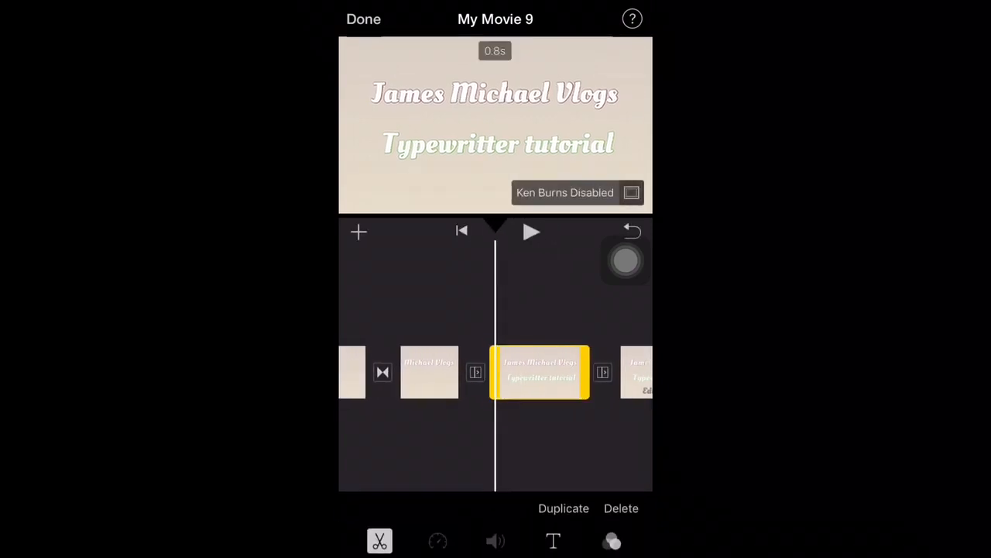
Step: Set the transition after the blank opener to None so it cuts to the one-line card
left_click(477, 372)
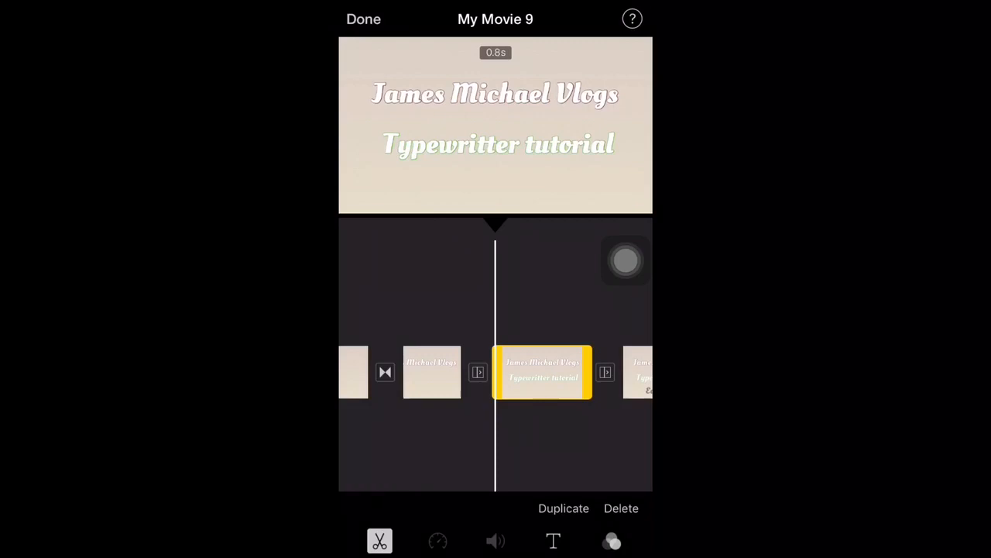
left_click(621, 508)
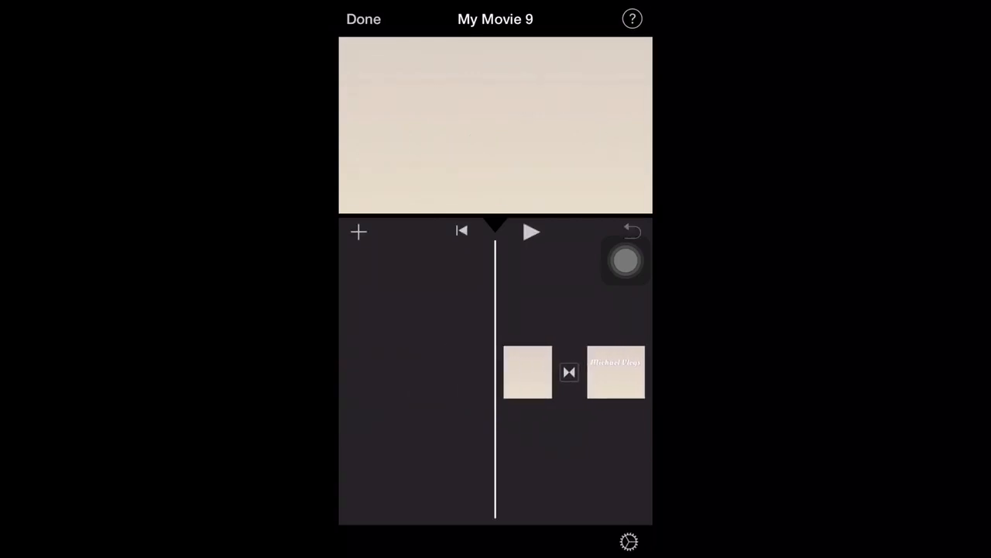
left_click(568, 372)
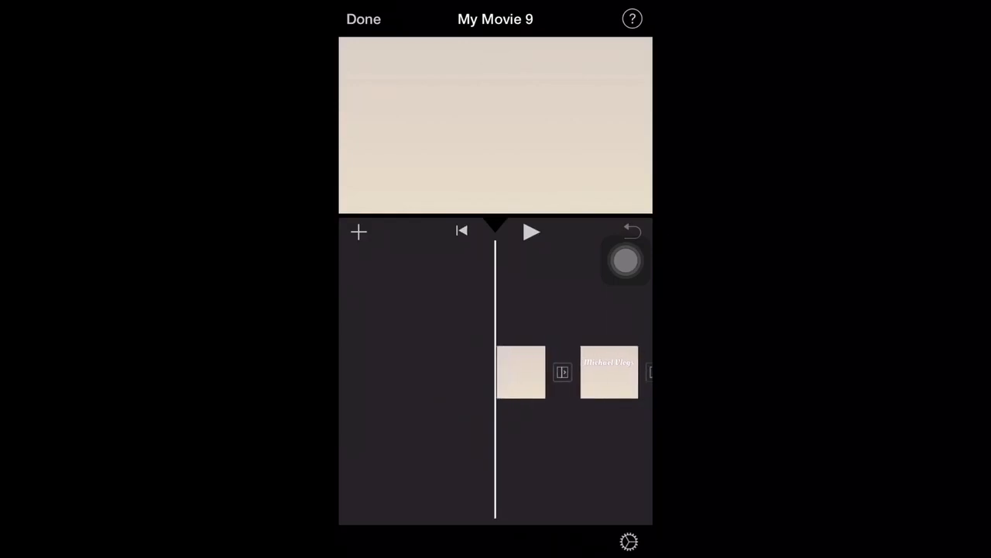
Step: Play the timeline, pause, and replay from the blank opener to check the line-by-line reveal
left_click(531, 232)
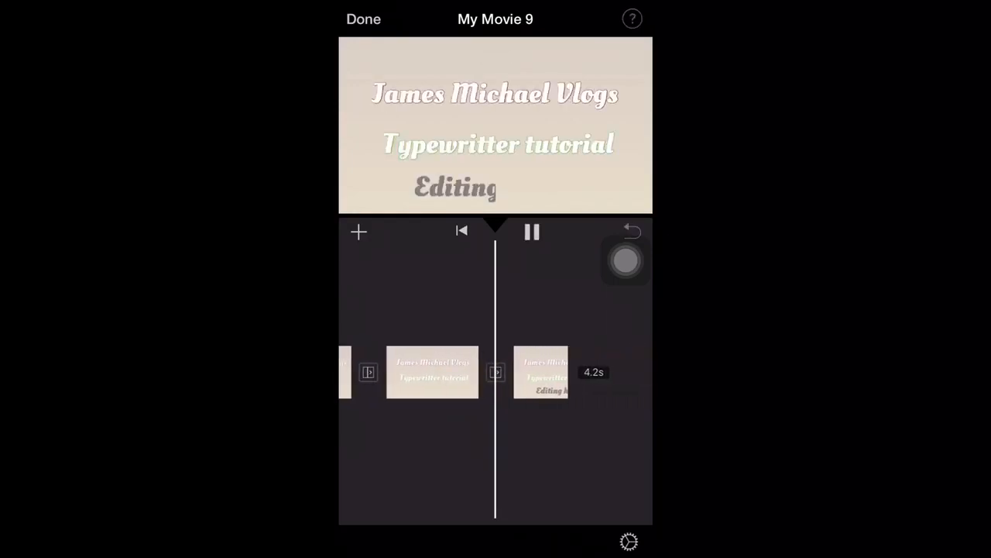
left_click(531, 232)
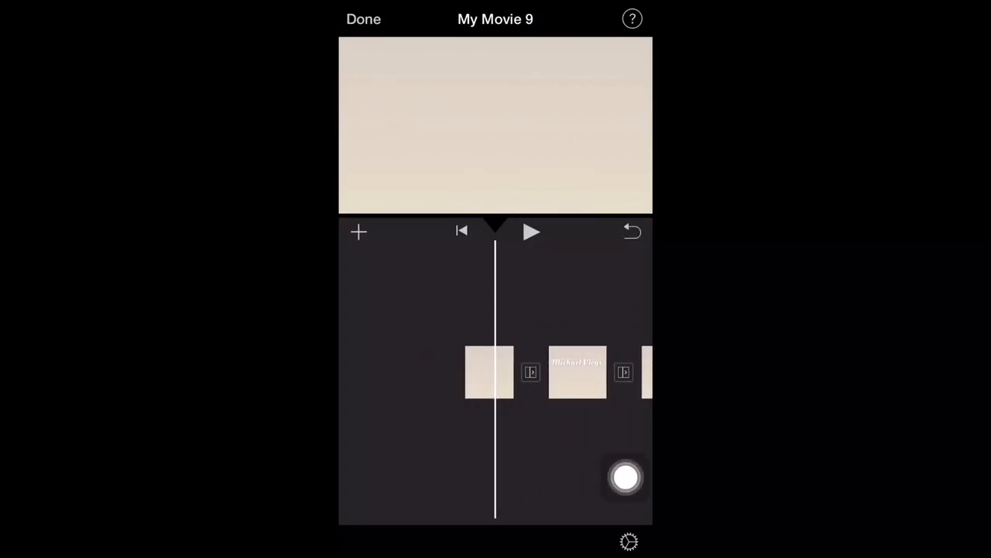
left_click(531, 233)
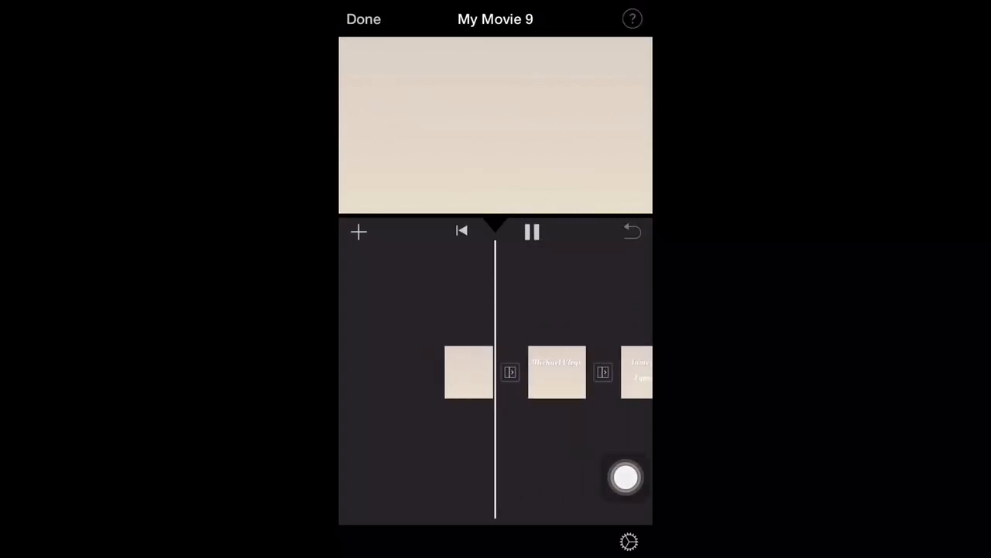